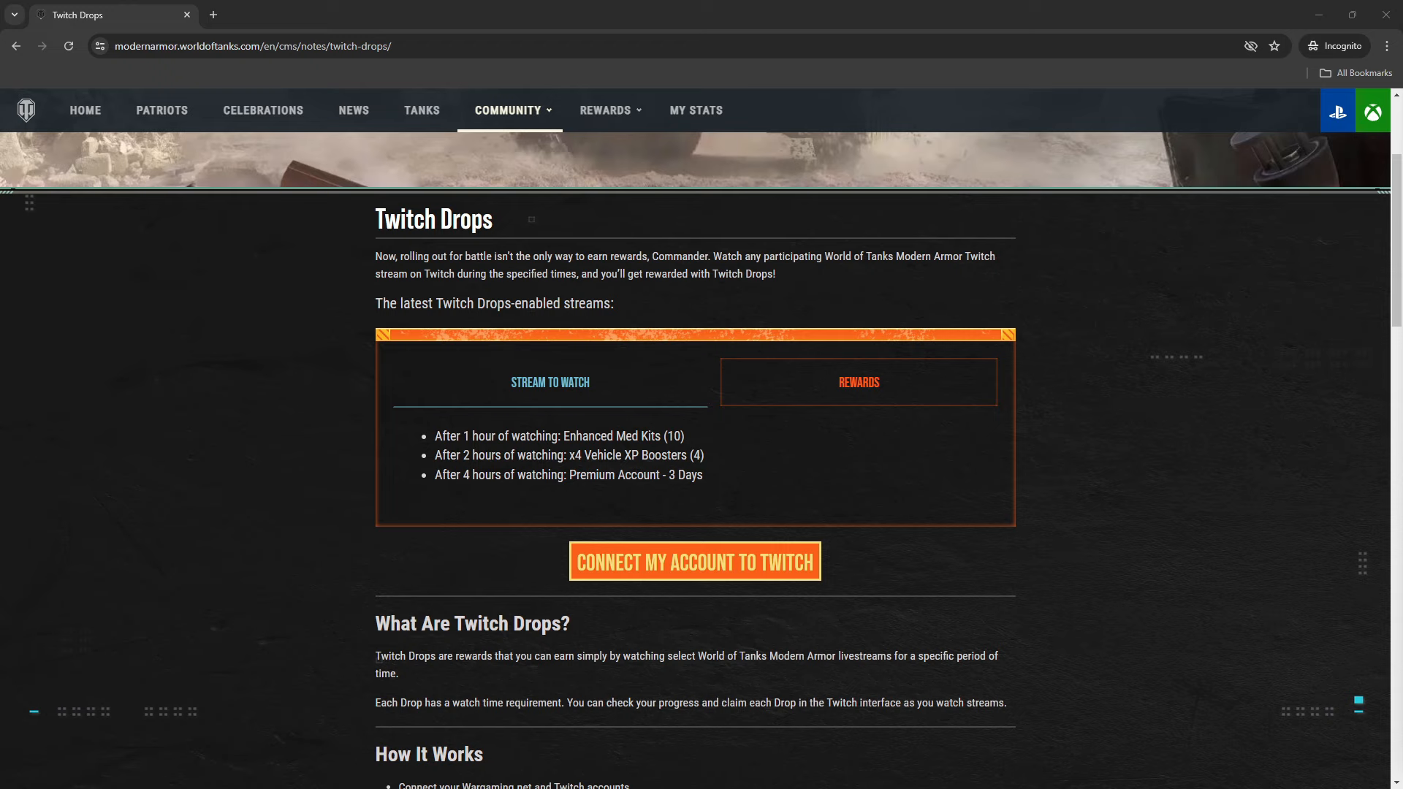
Switch the Twitch Drops box to the Stream to Watch list of participating streamers
left_click(549, 382)
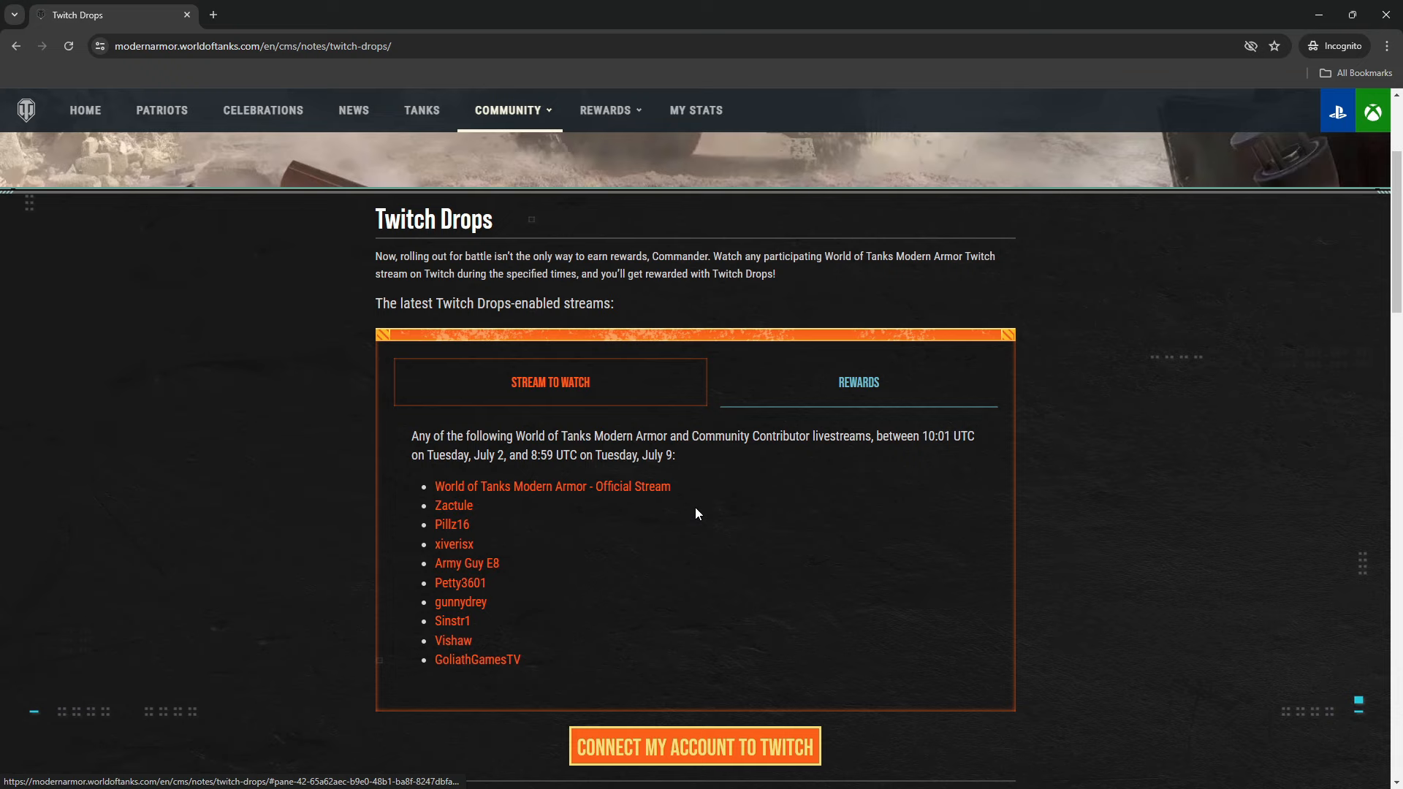
mouse_move(606, 641)
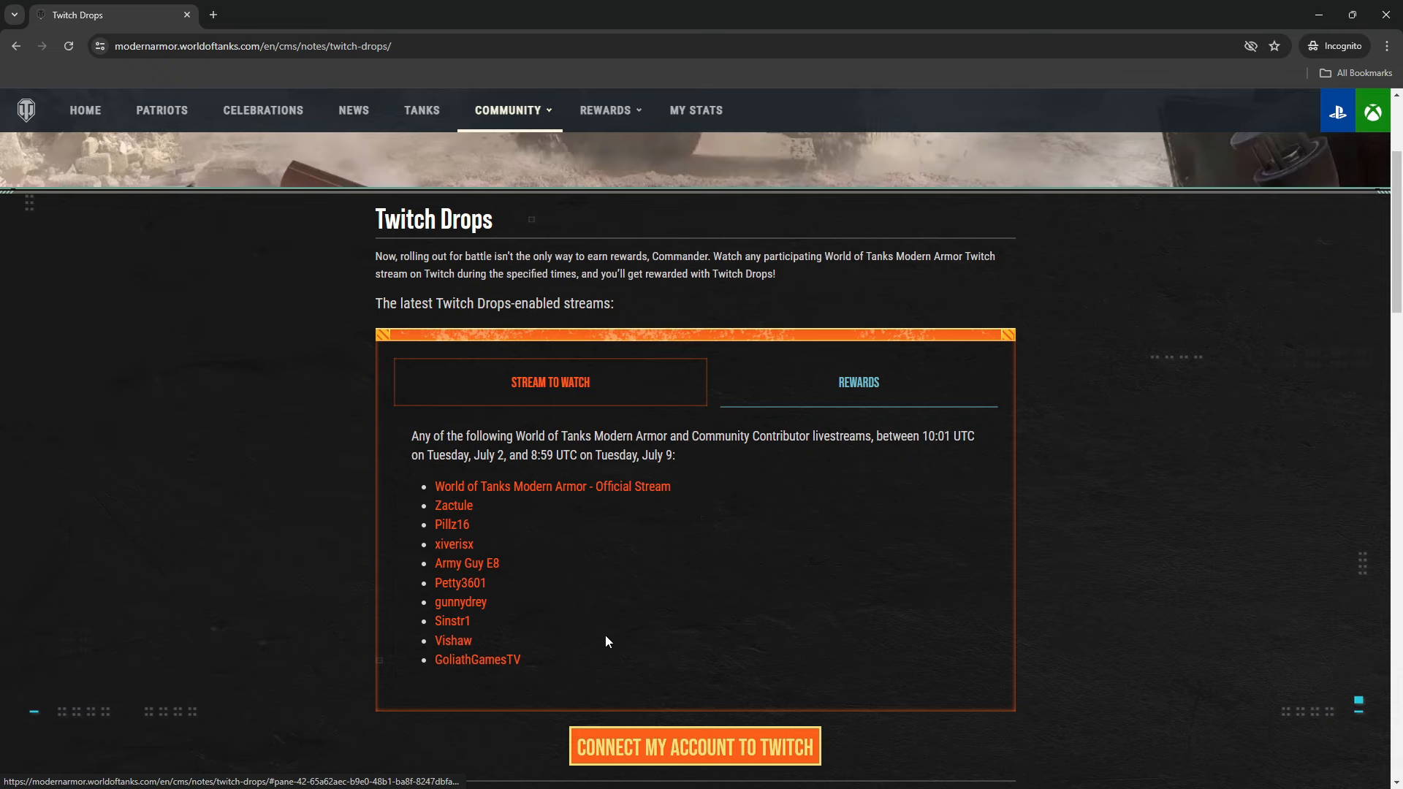
mouse_move(581, 506)
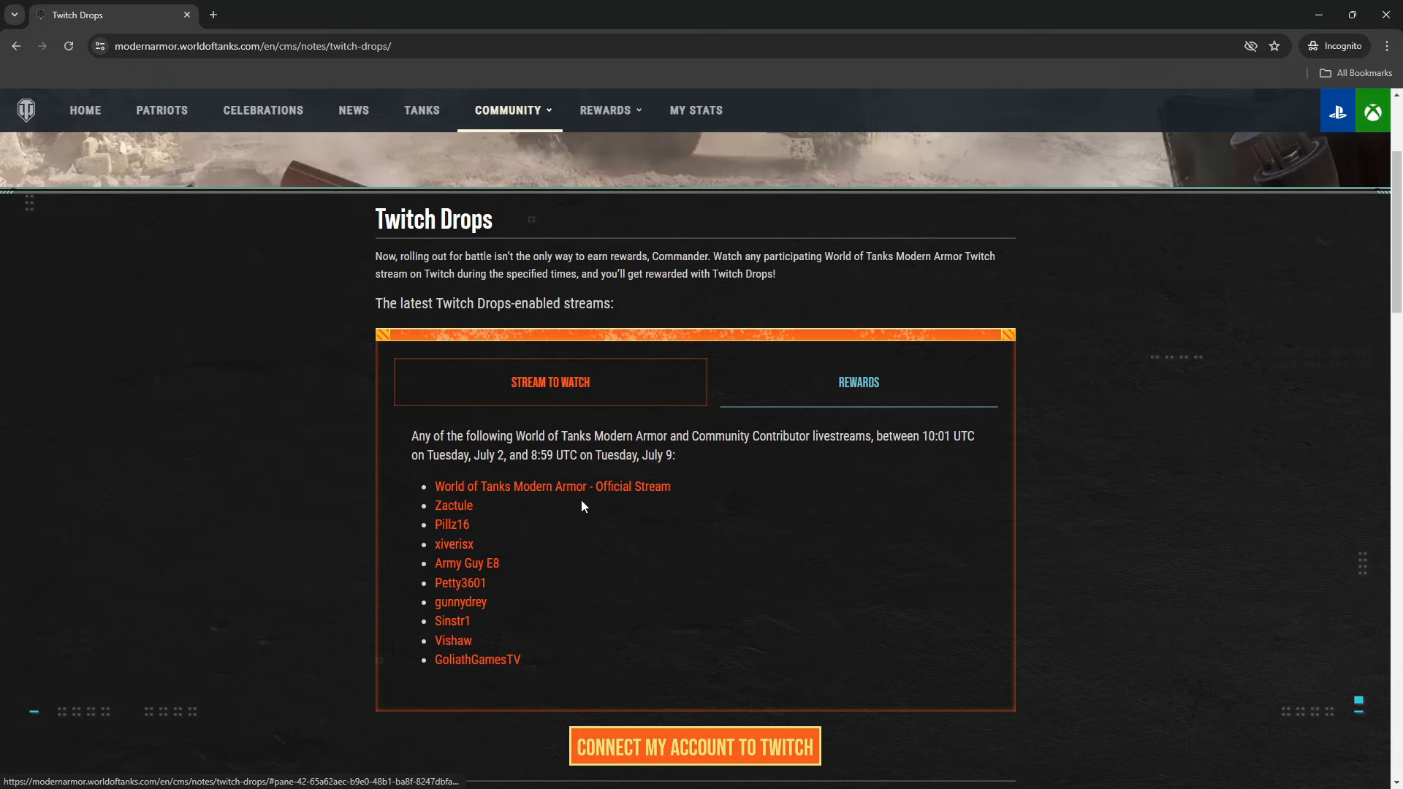
mouse_move(716, 495)
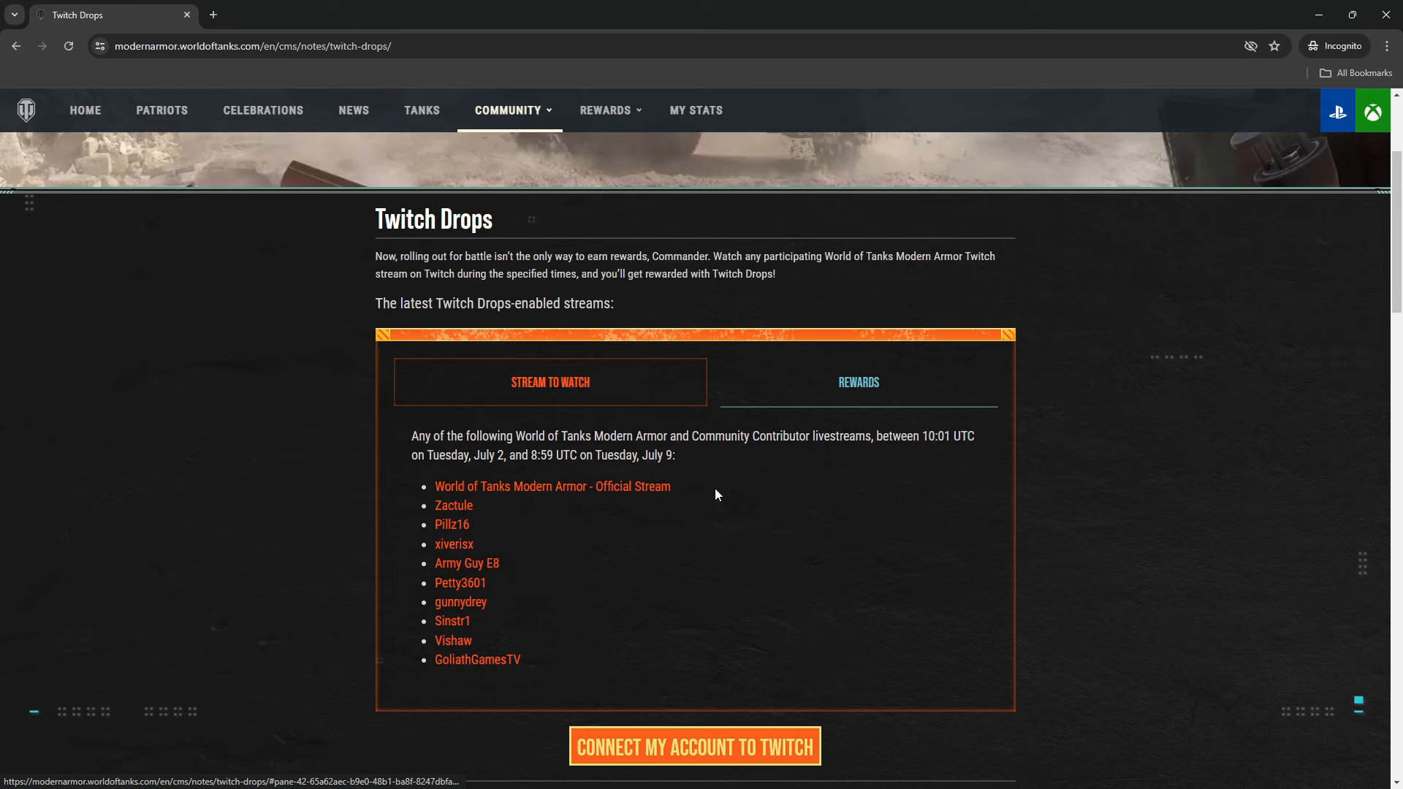
mouse_move(477, 546)
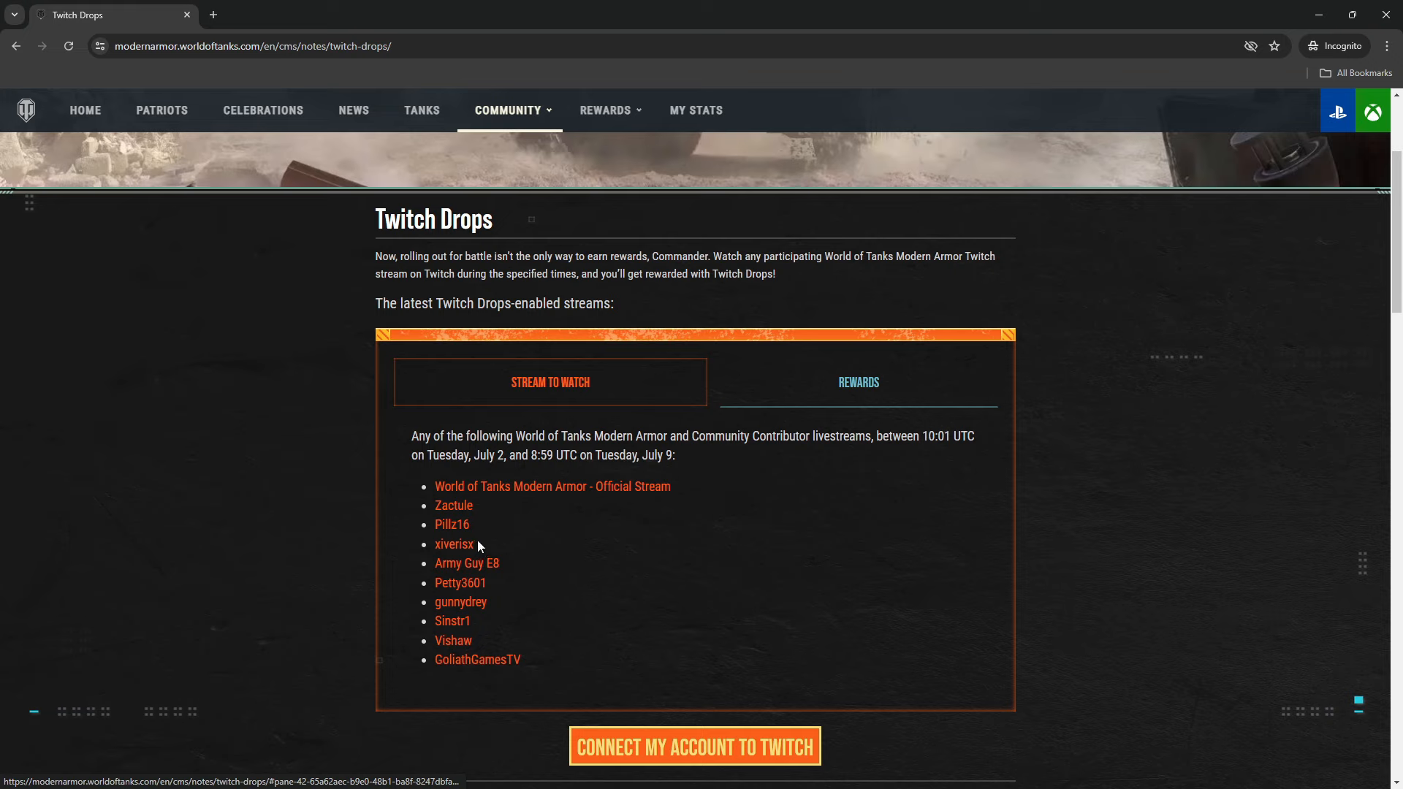
mouse_move(466, 562)
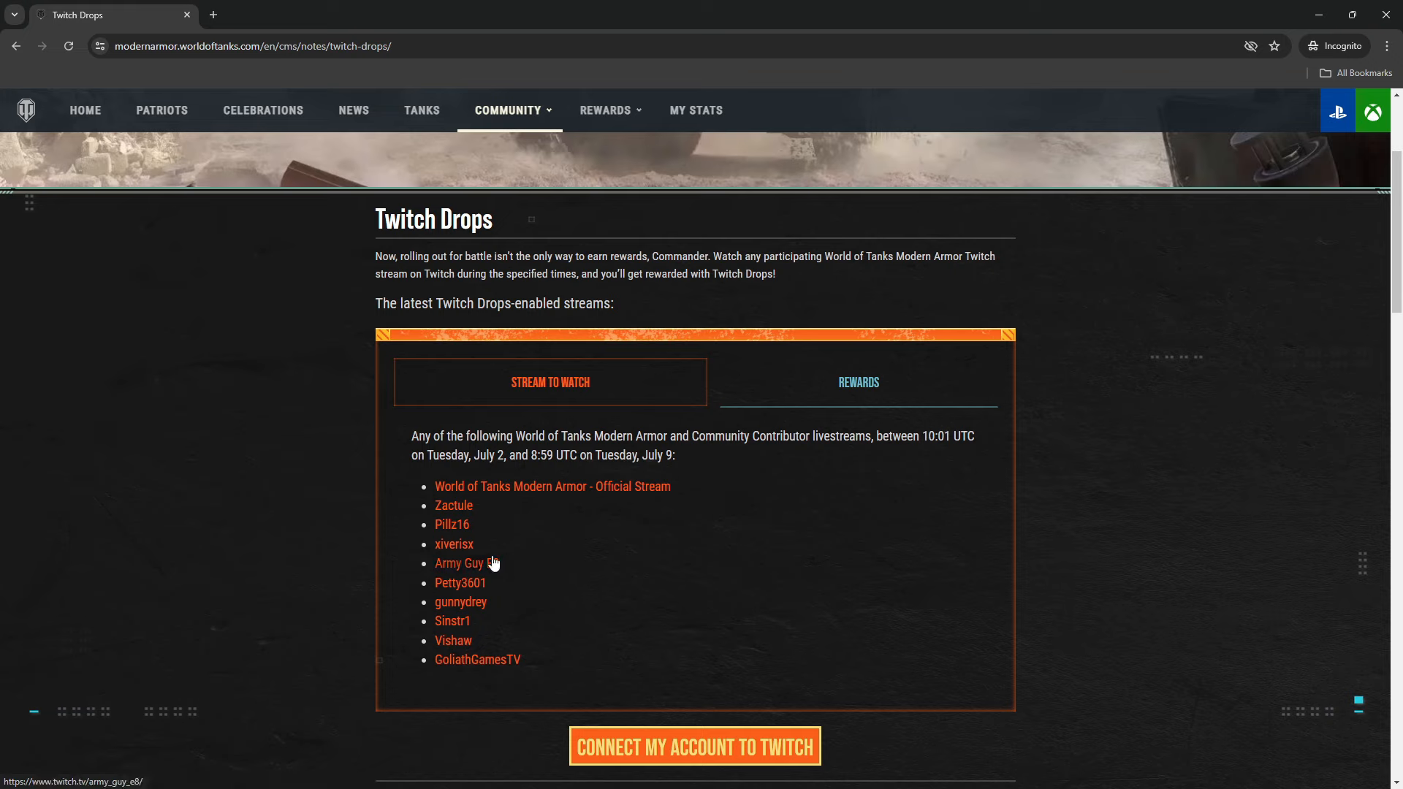
mouse_move(506, 614)
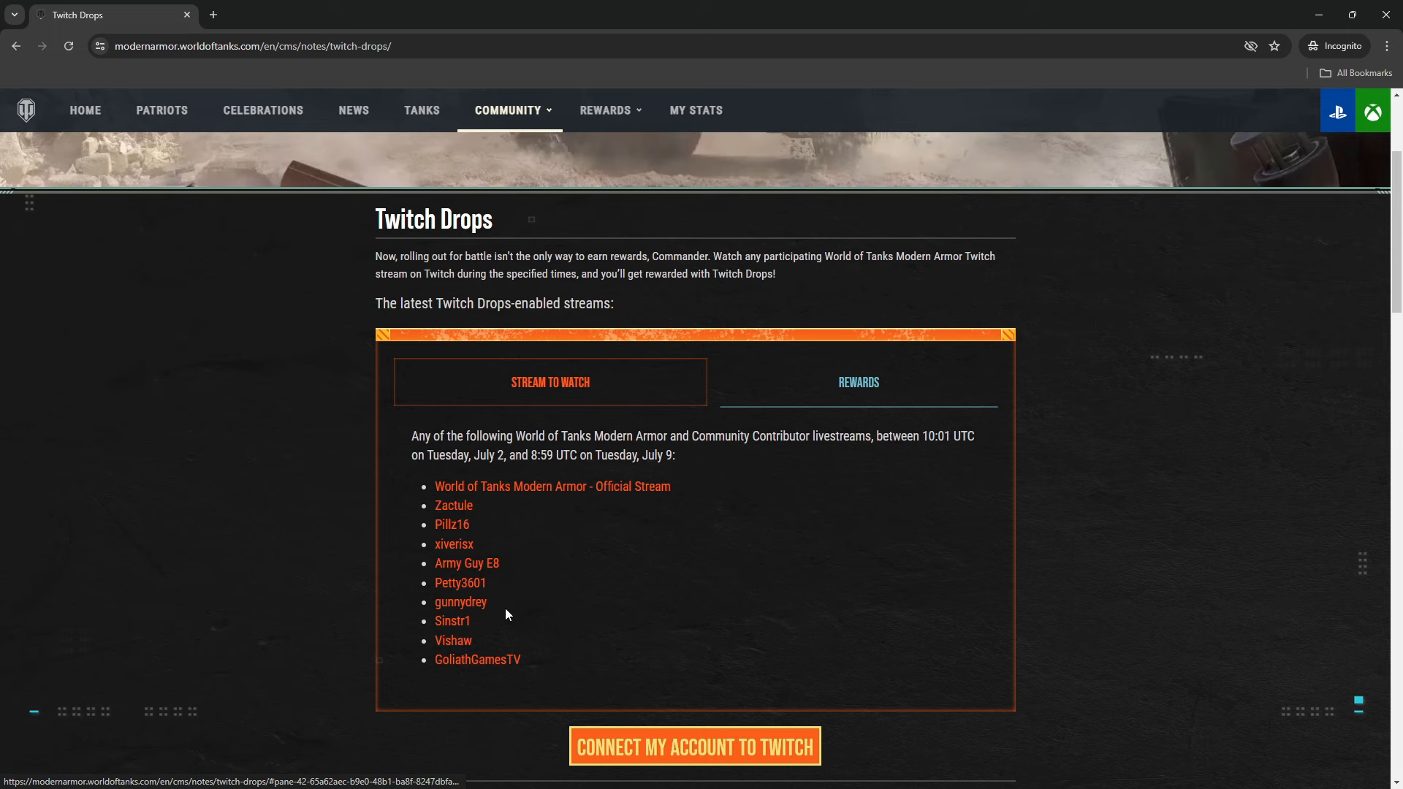
mouse_move(501, 638)
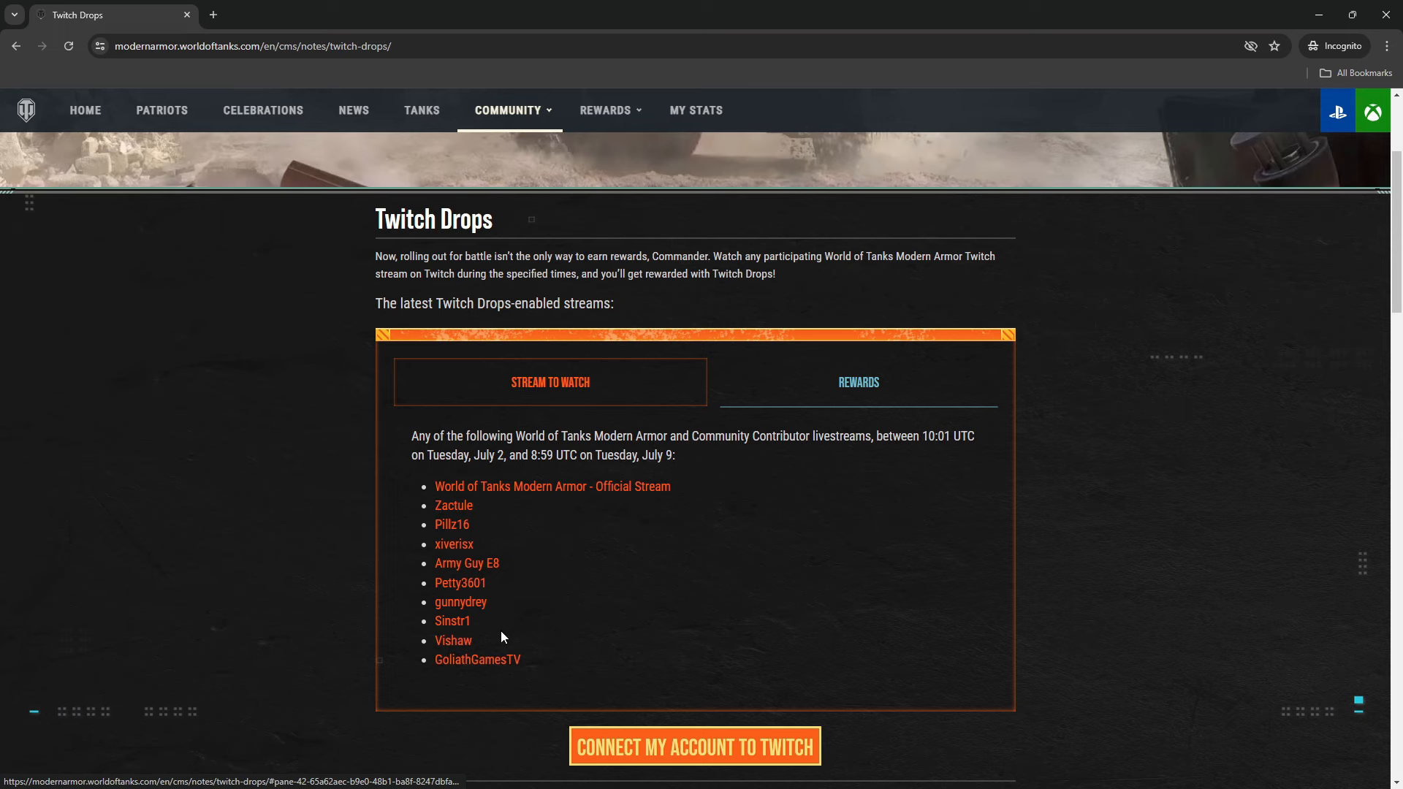
Show the Rewards list: Med Kits, XP Boosters and 3-day Premium Account
left_click(857, 382)
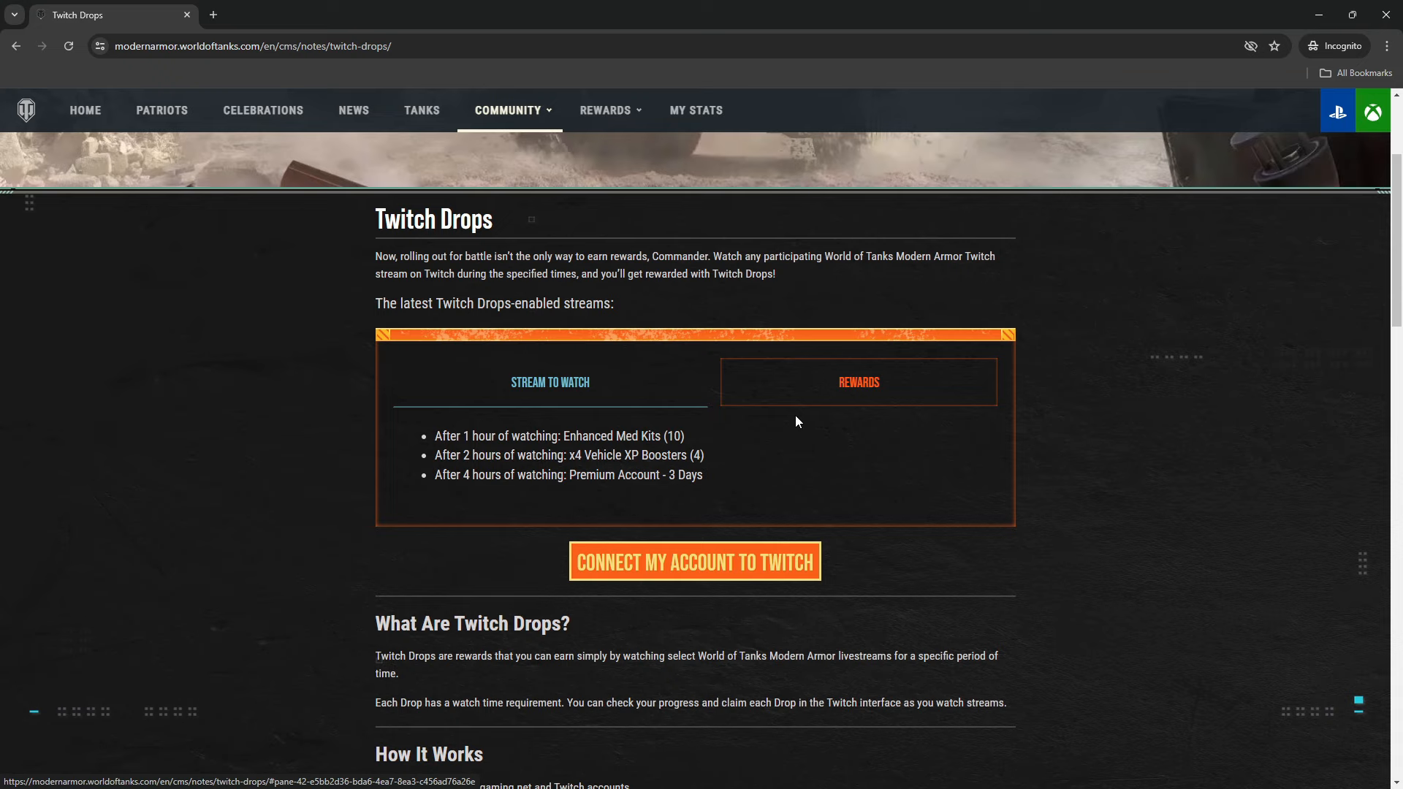
mouse_move(755, 484)
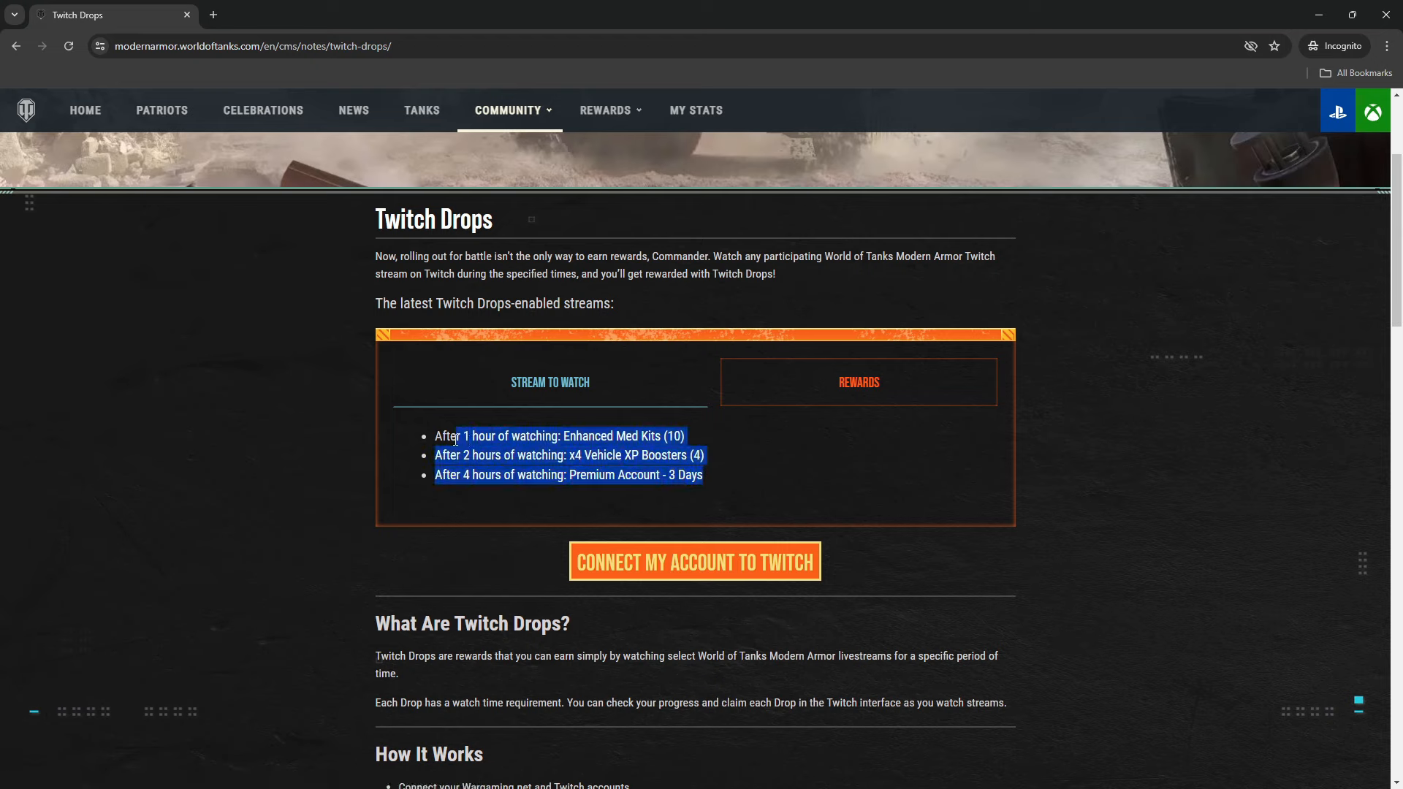
left_click(599, 436)
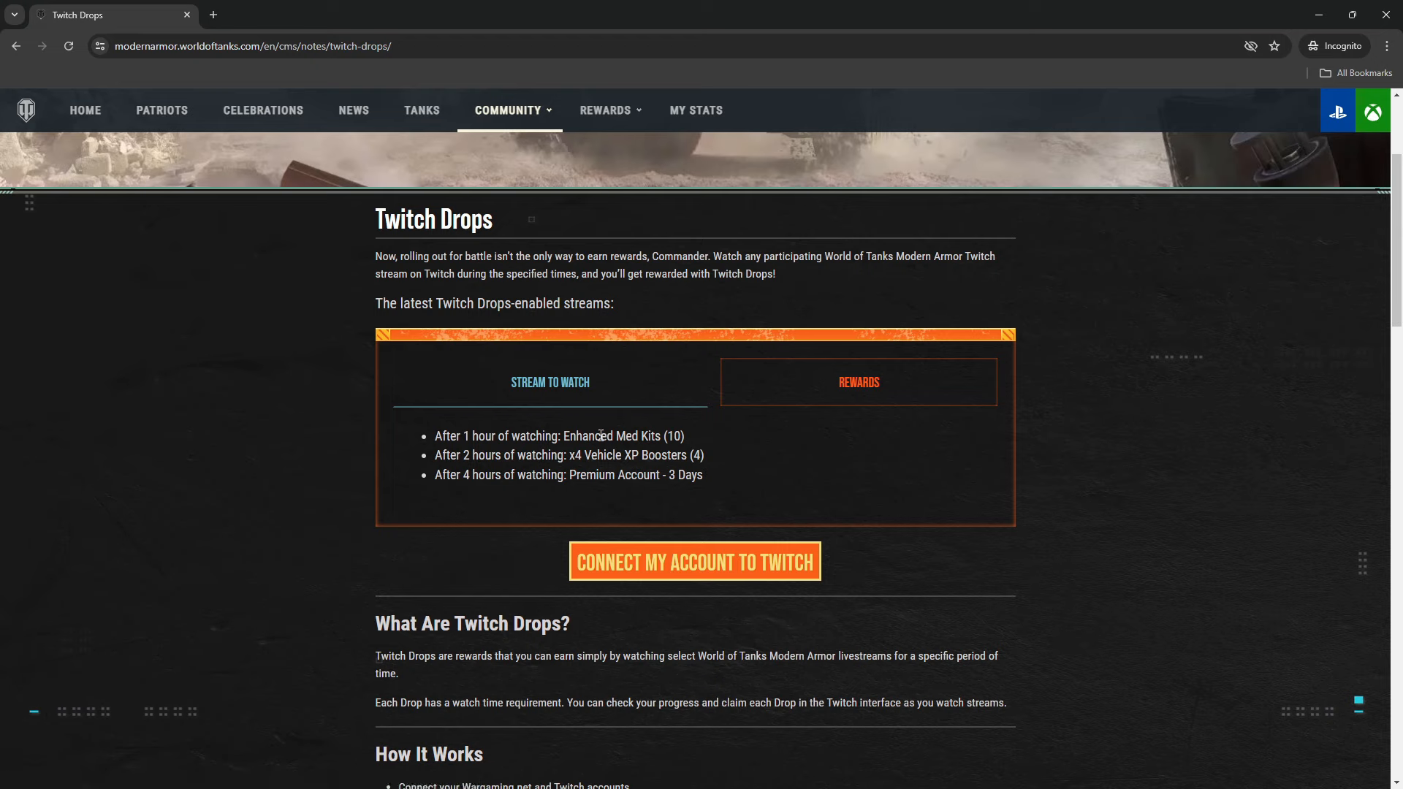
mouse_move(589, 455)
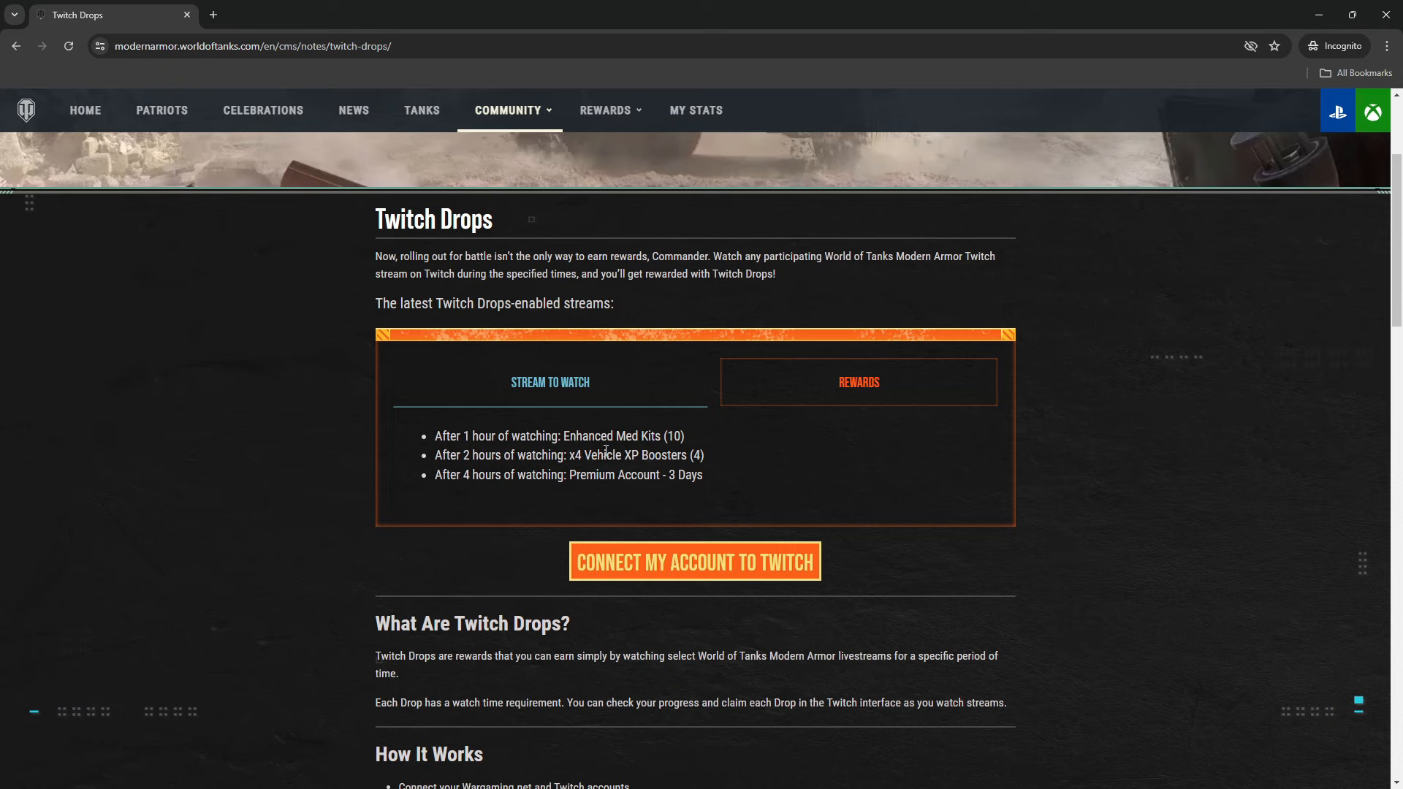
mouse_move(710, 462)
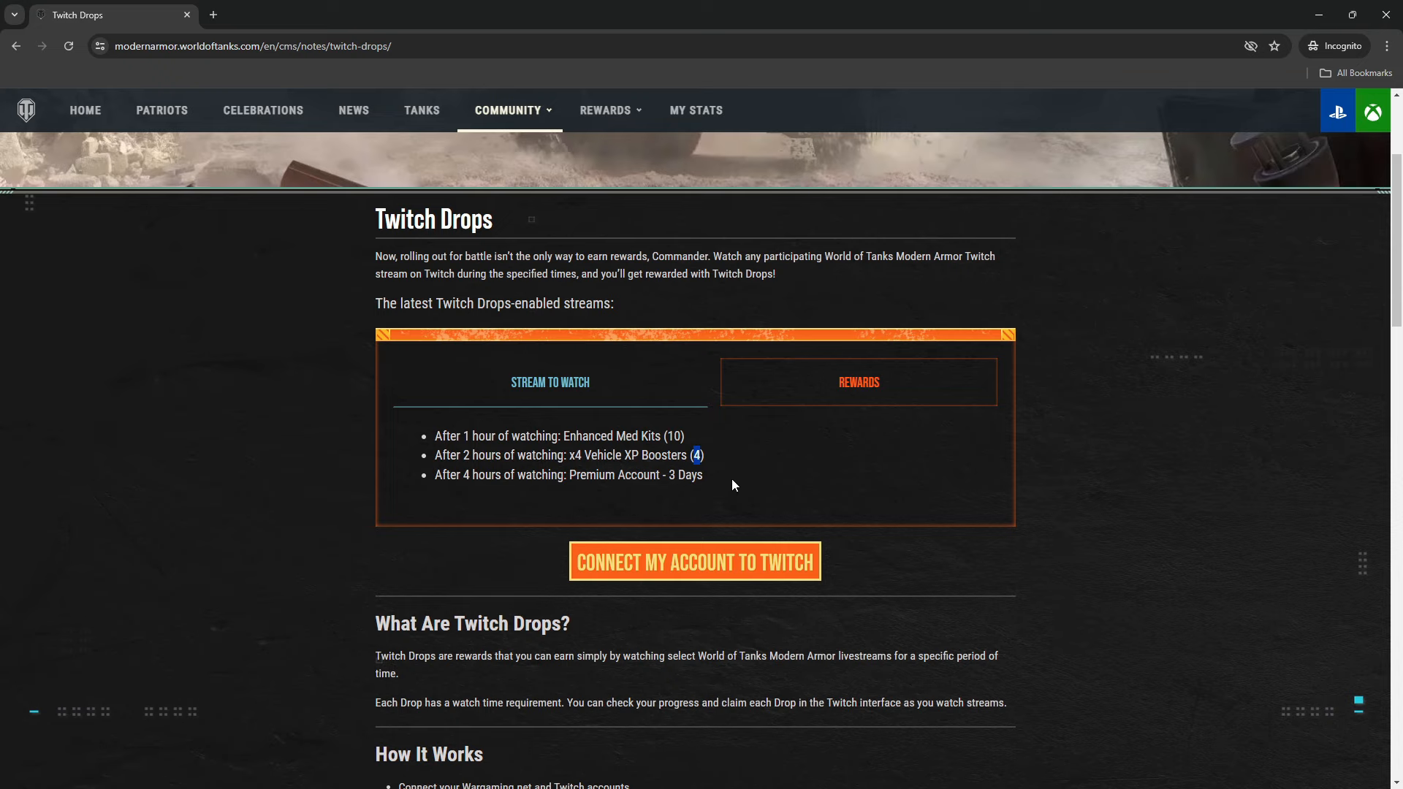
mouse_move(772, 483)
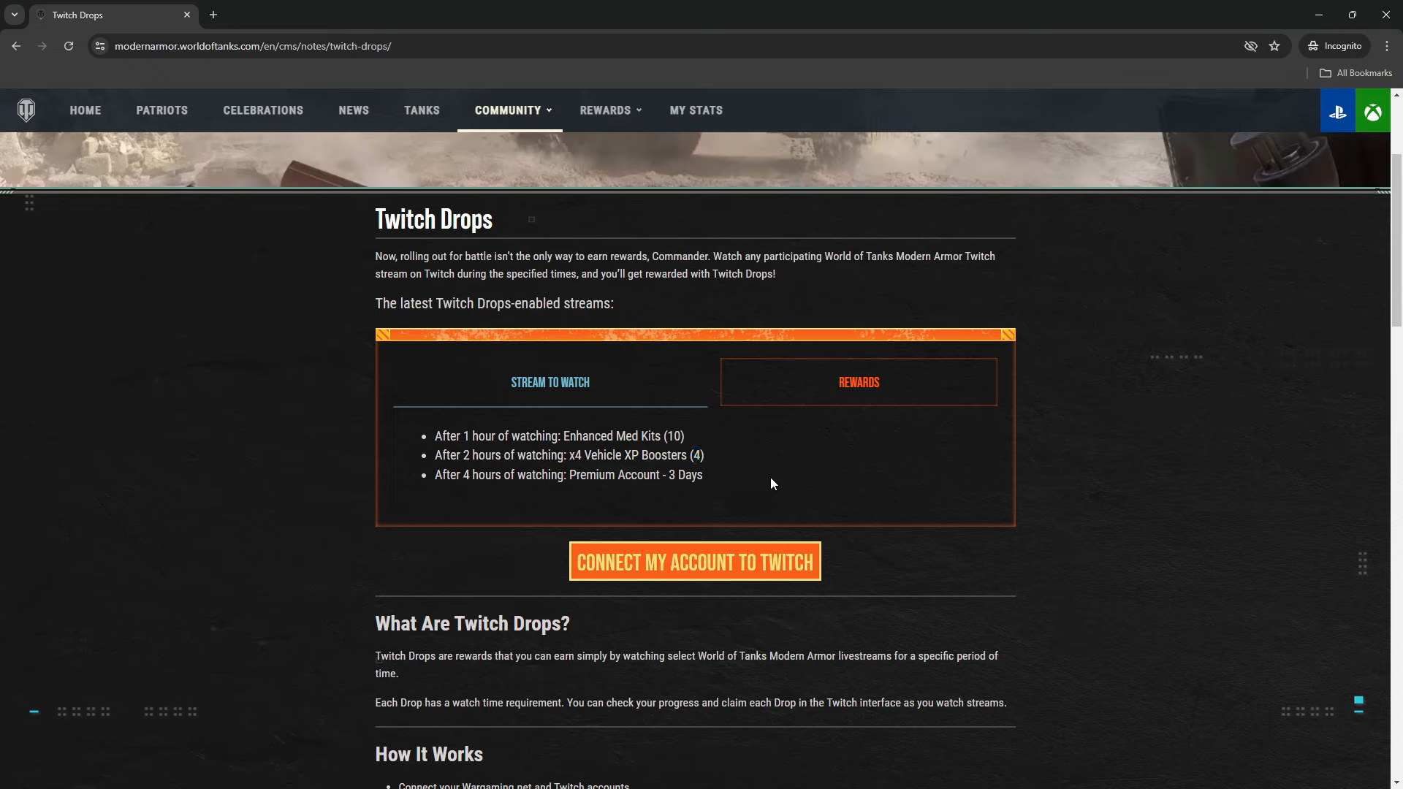
triple_click(569, 475)
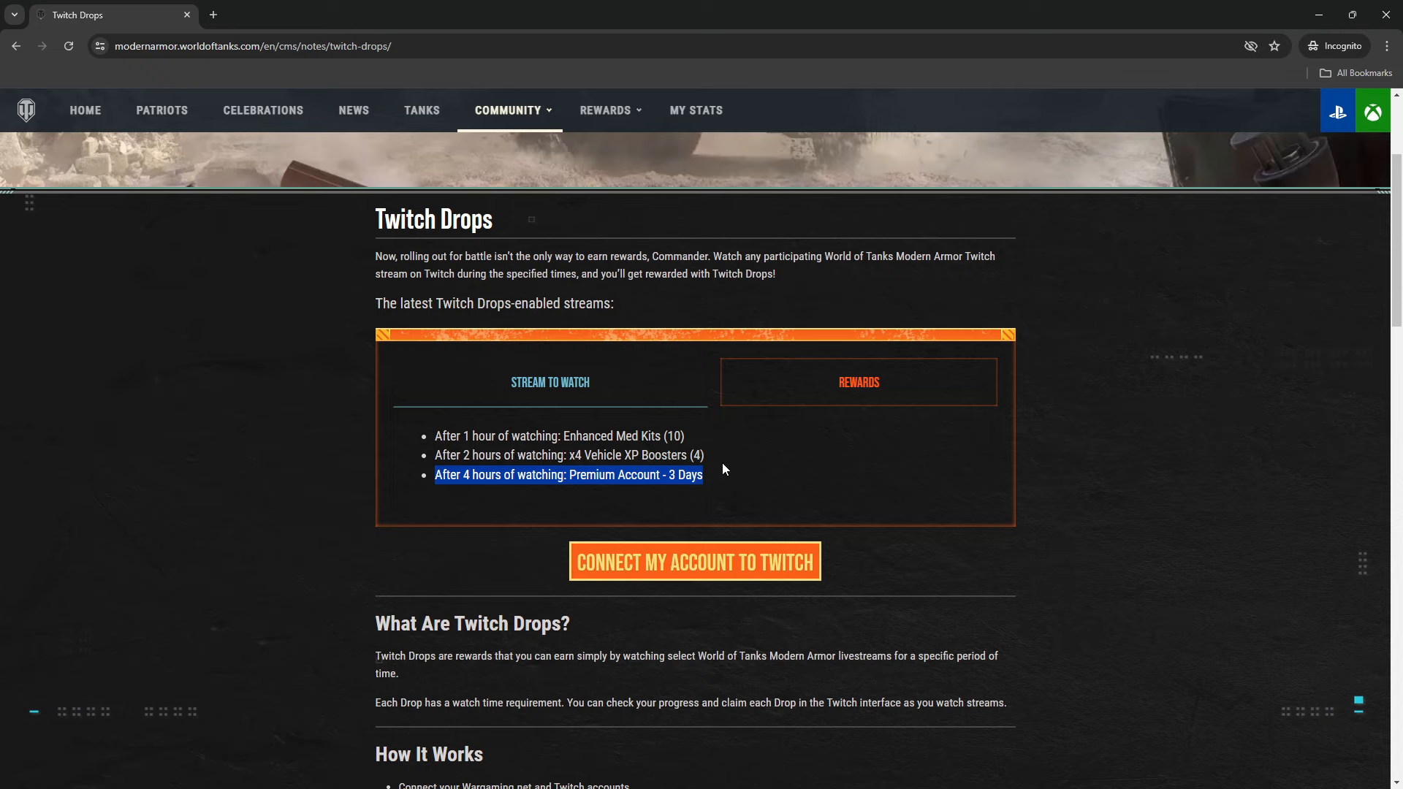
left_click(783, 483)
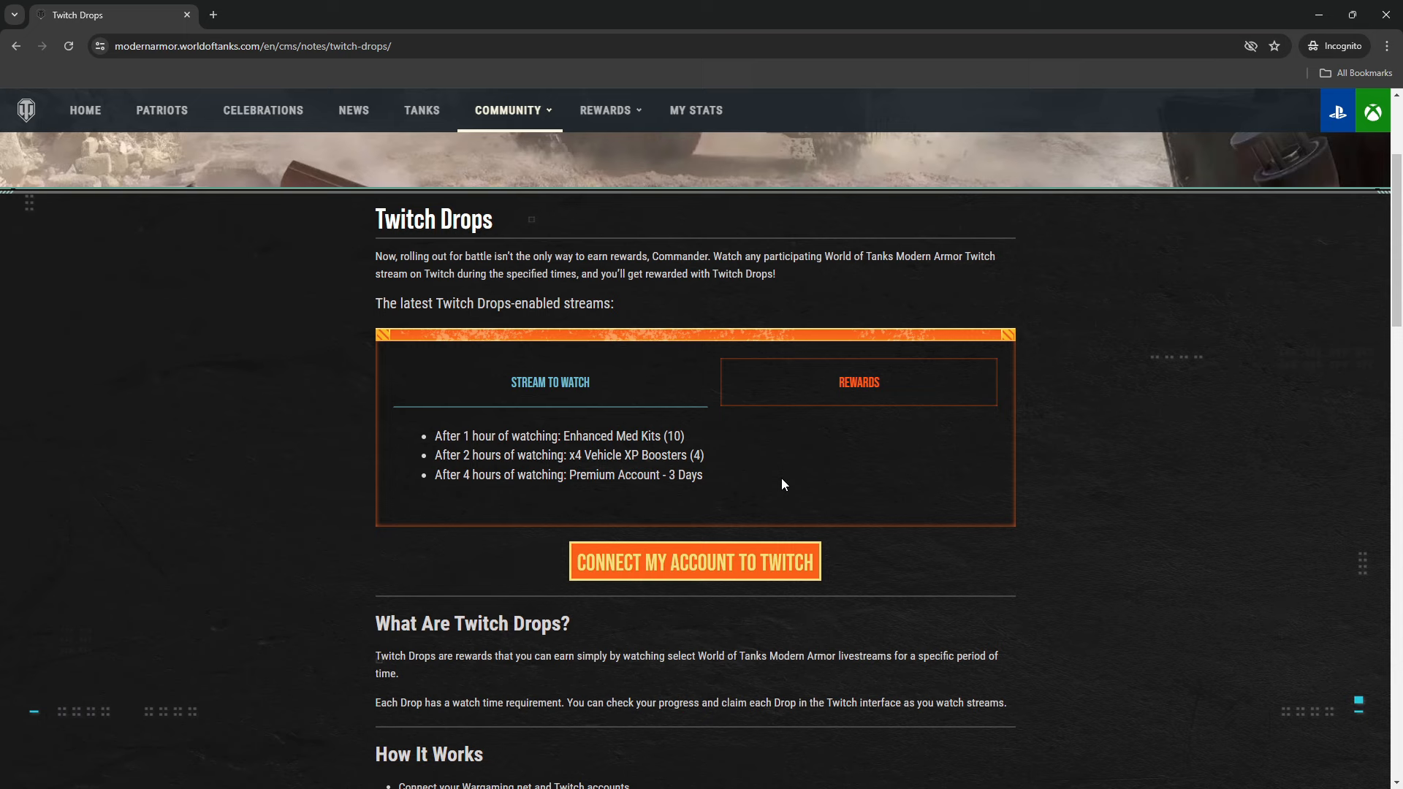
mouse_move(634, 491)
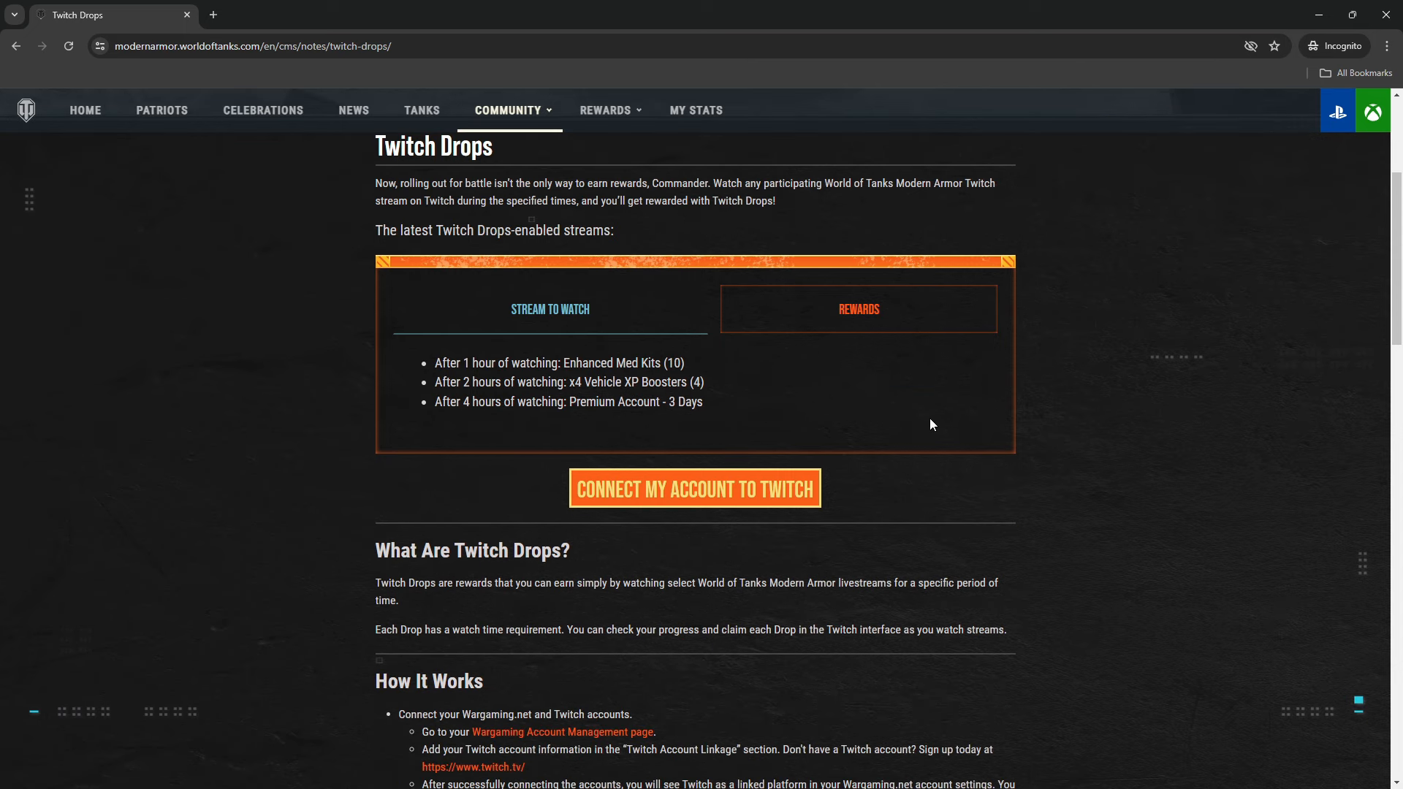
mouse_move(901, 455)
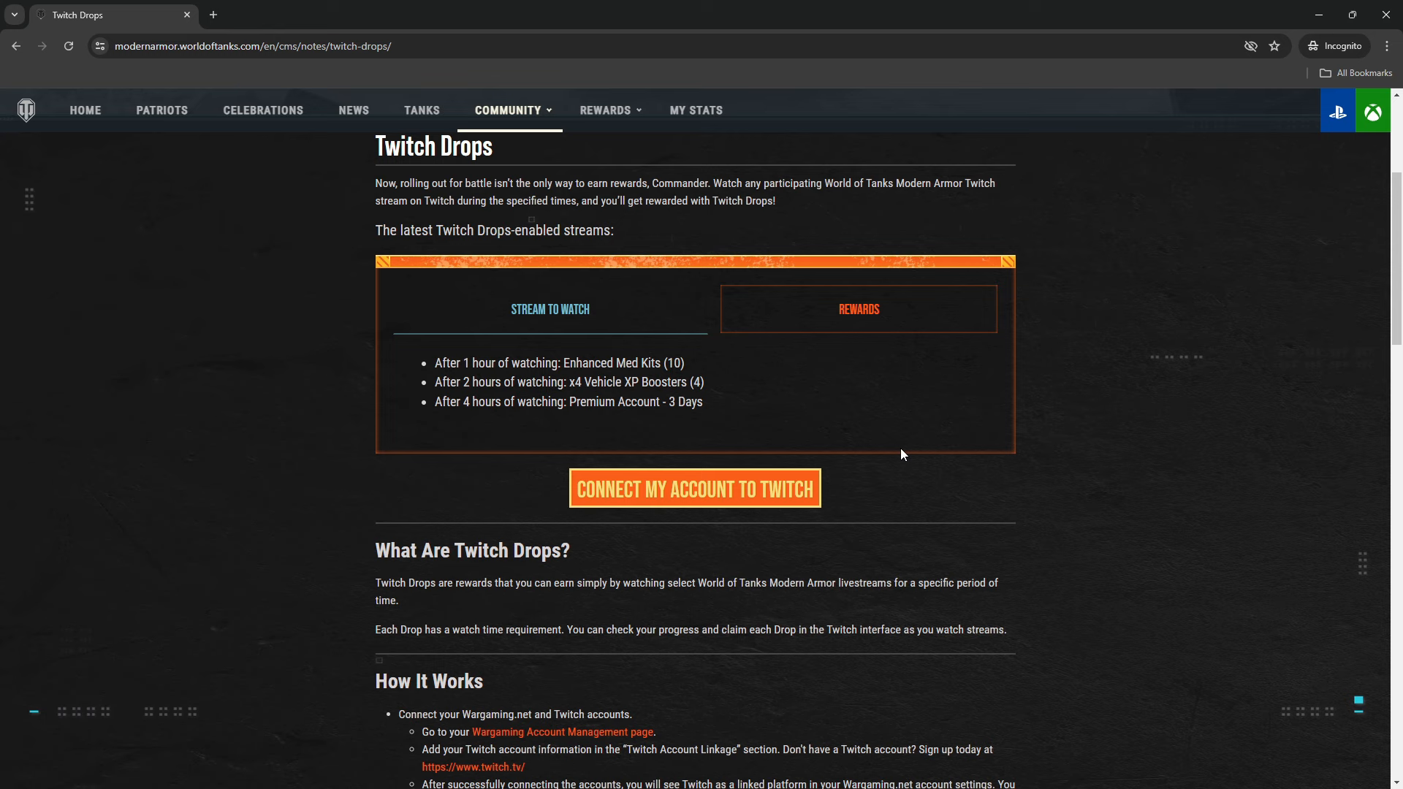
Scroll down to the What Are Twitch Drops and How It Works sections
scroll("down", 3)
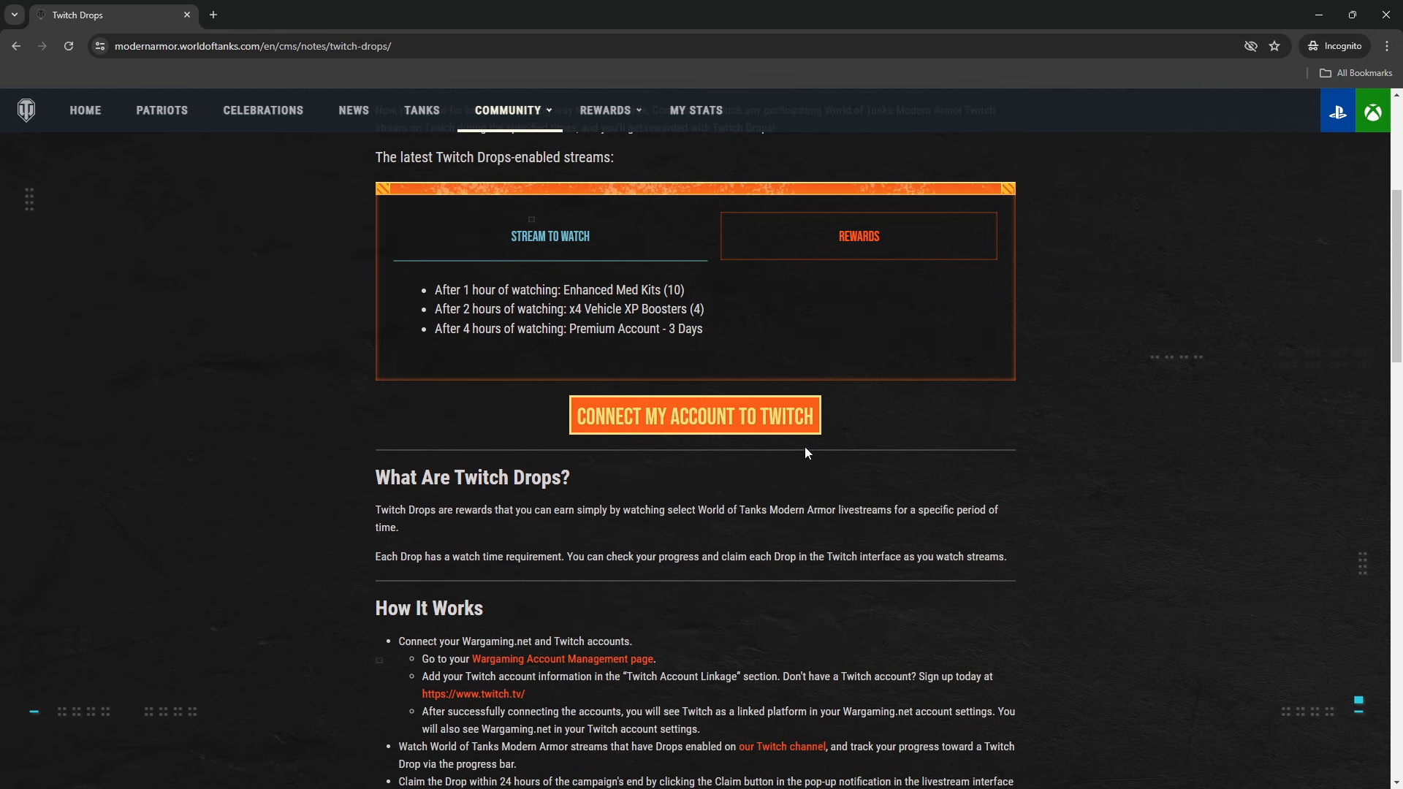
mouse_move(944, 453)
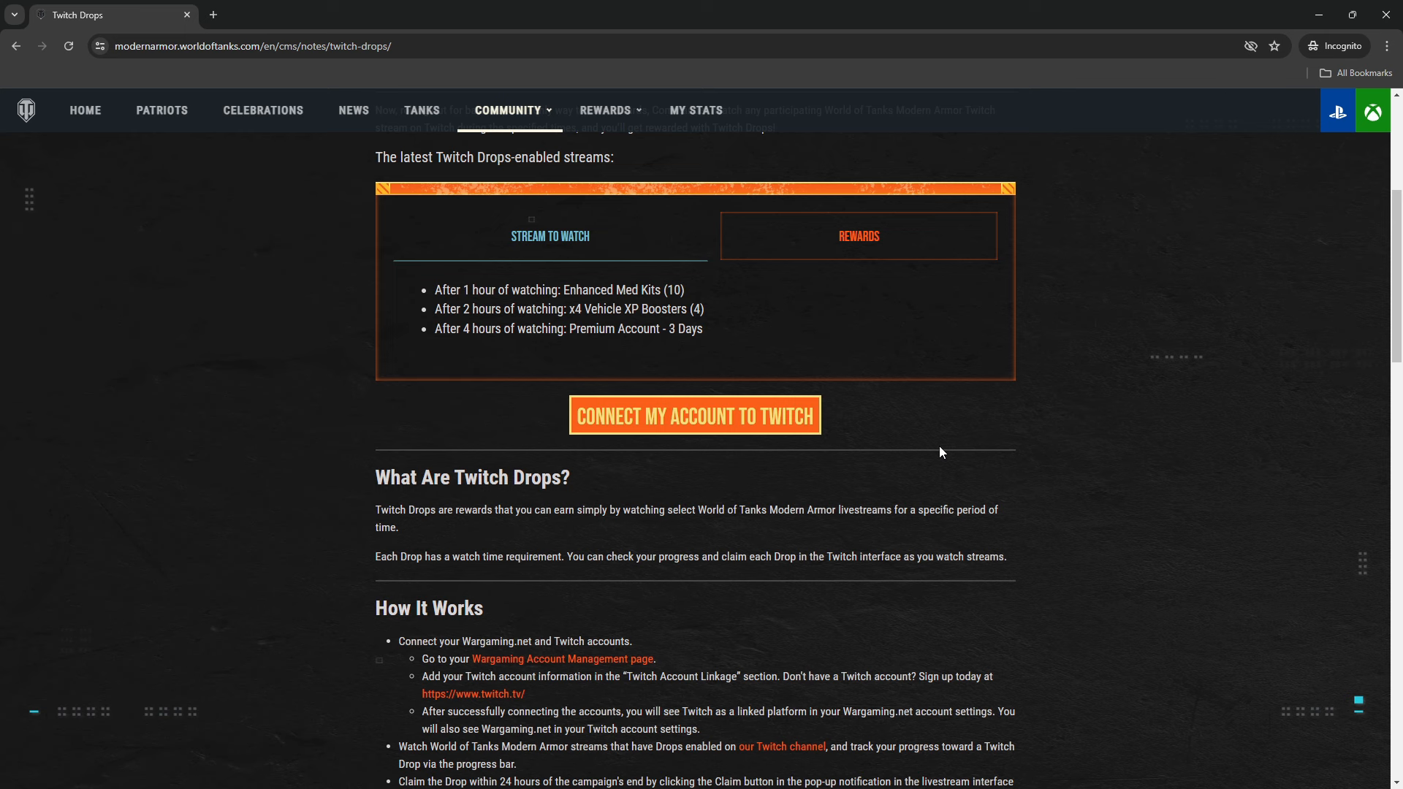
scroll("down", 3)
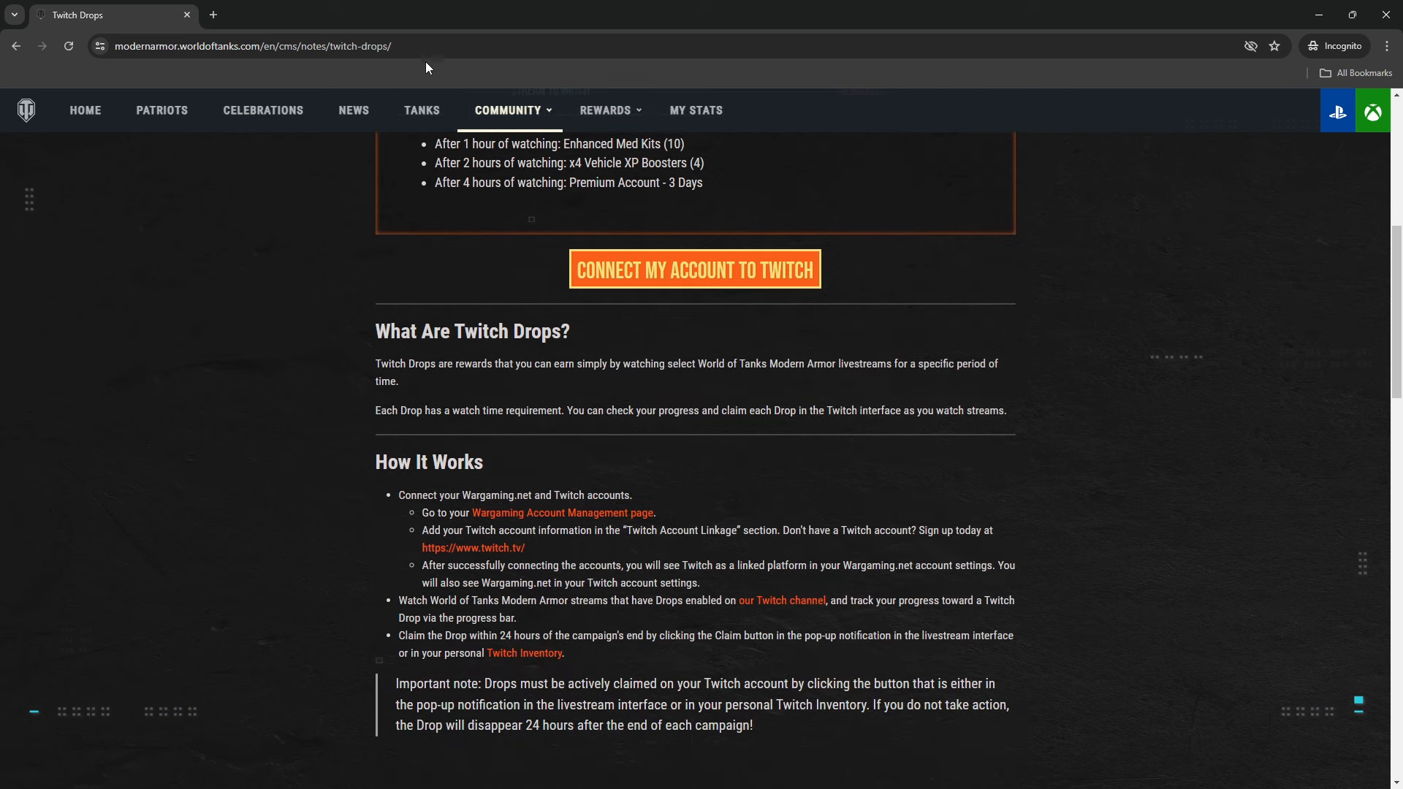
left_click(251, 46)
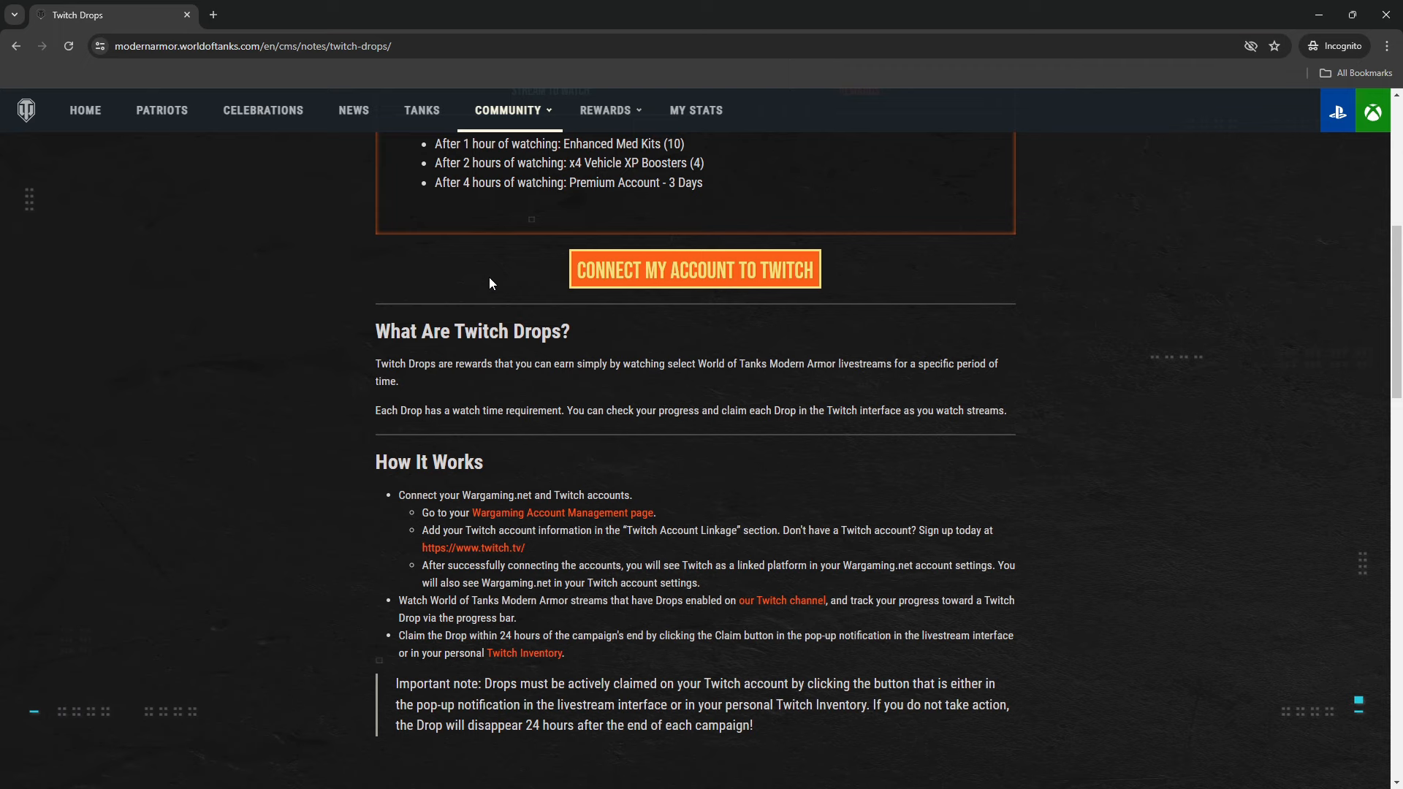
Advance the Drops & Rewards gallery to the next screenshot
scroll("down", 3)
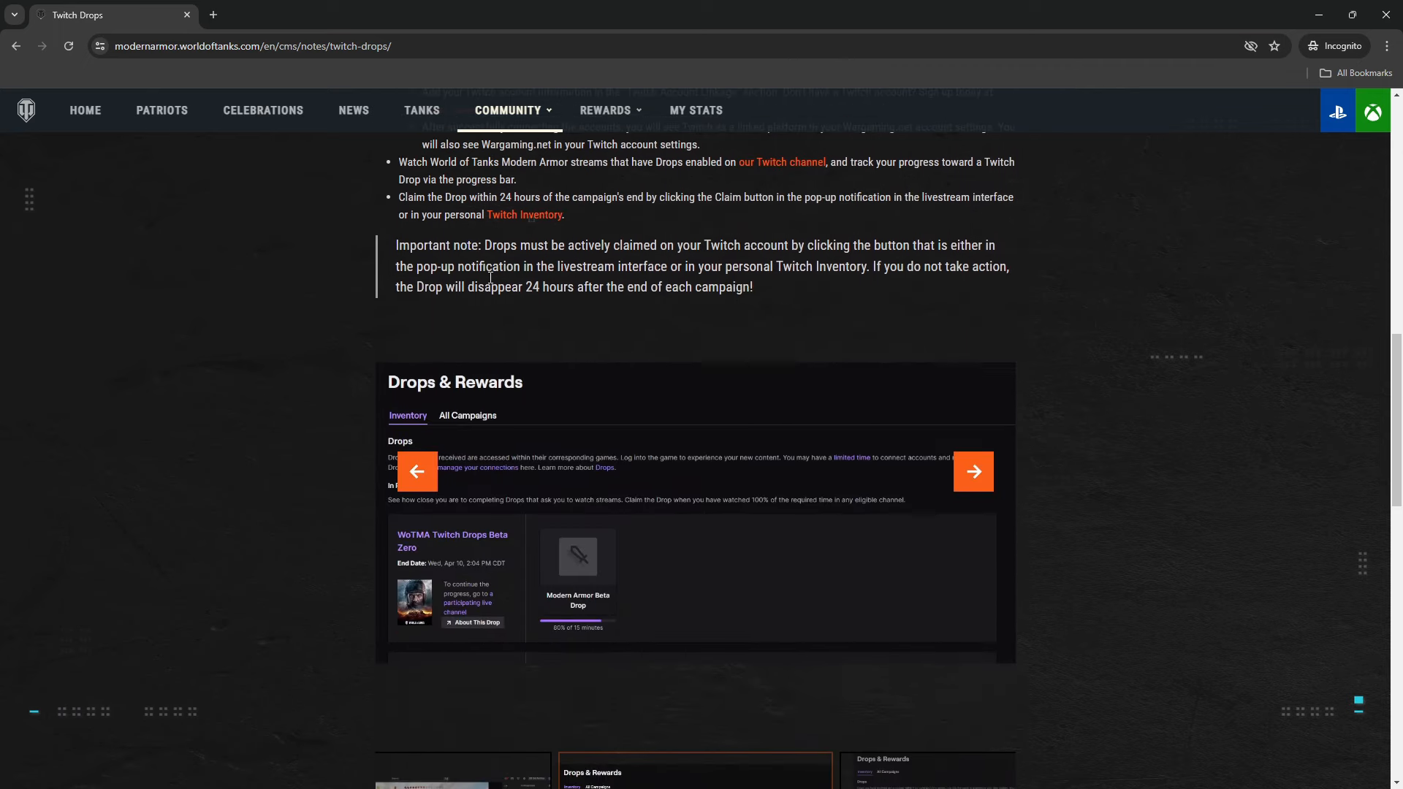
scroll("down", 3)
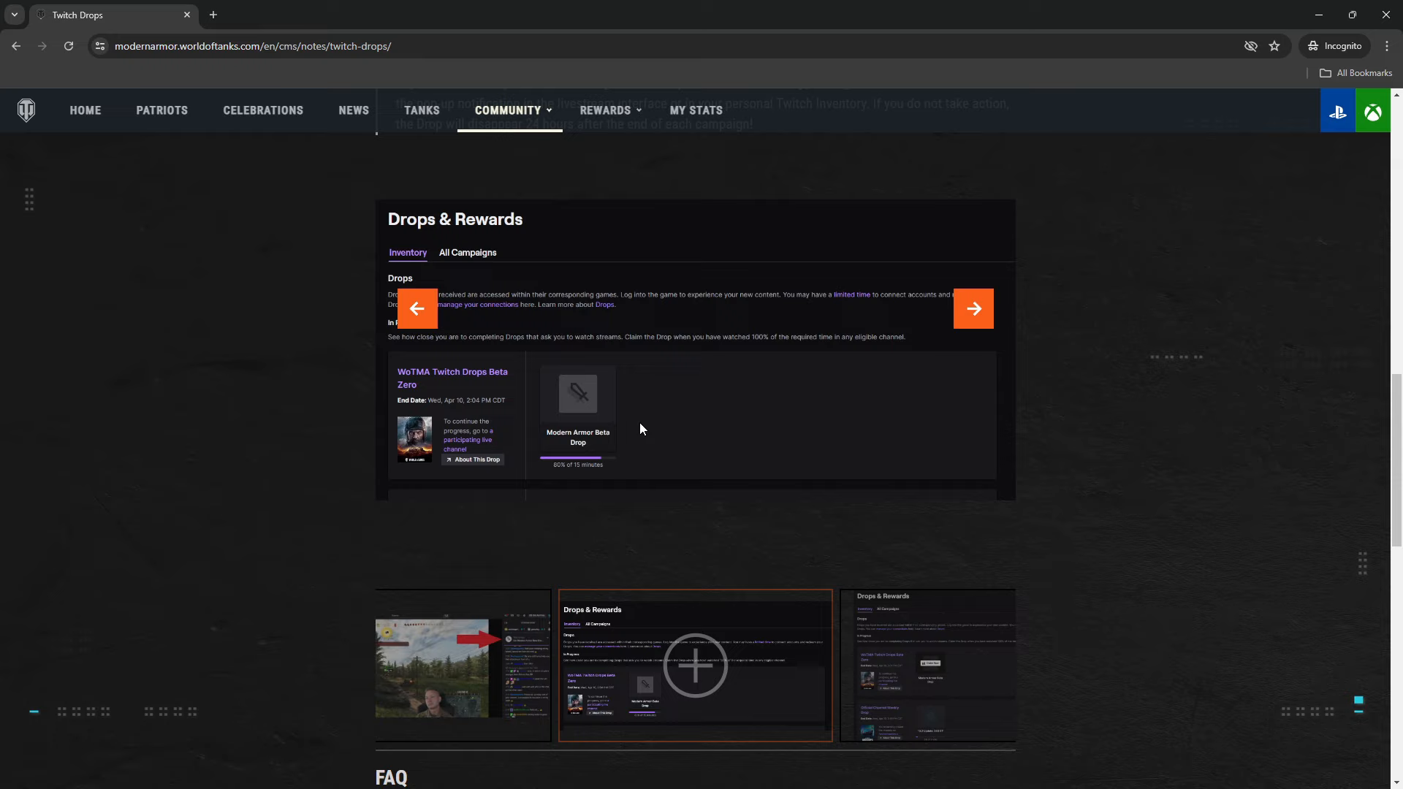
scroll("up", 3)
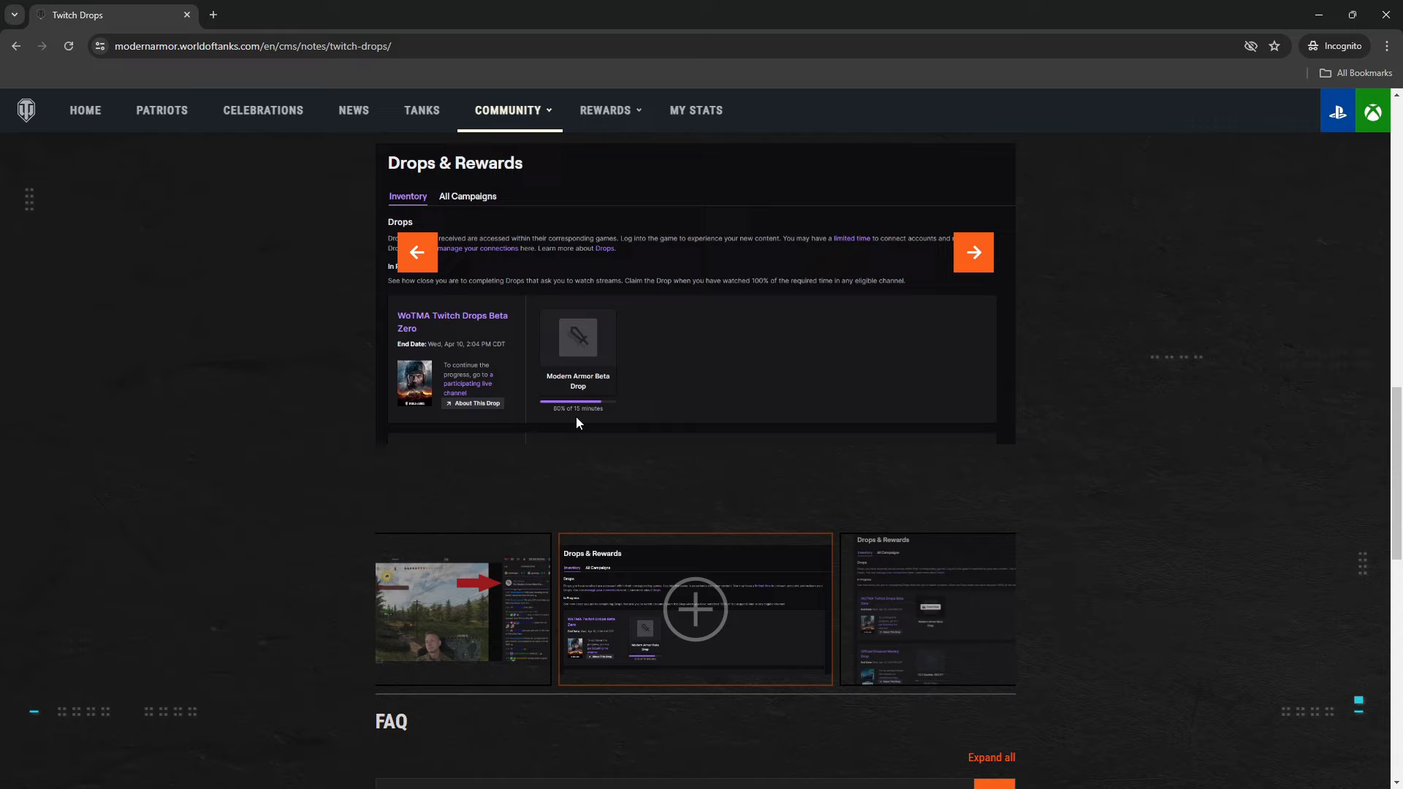
mouse_move(578, 386)
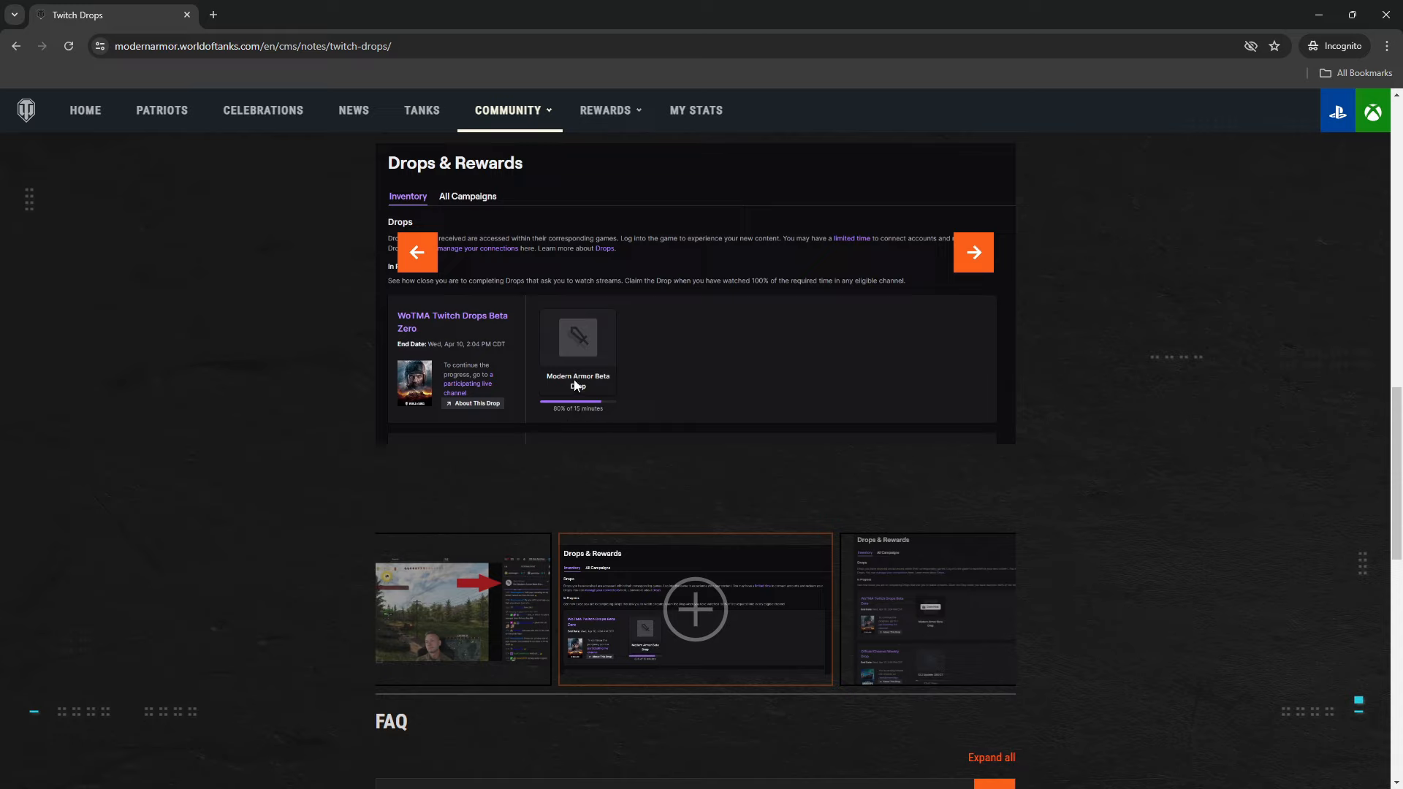
mouse_move(554, 426)
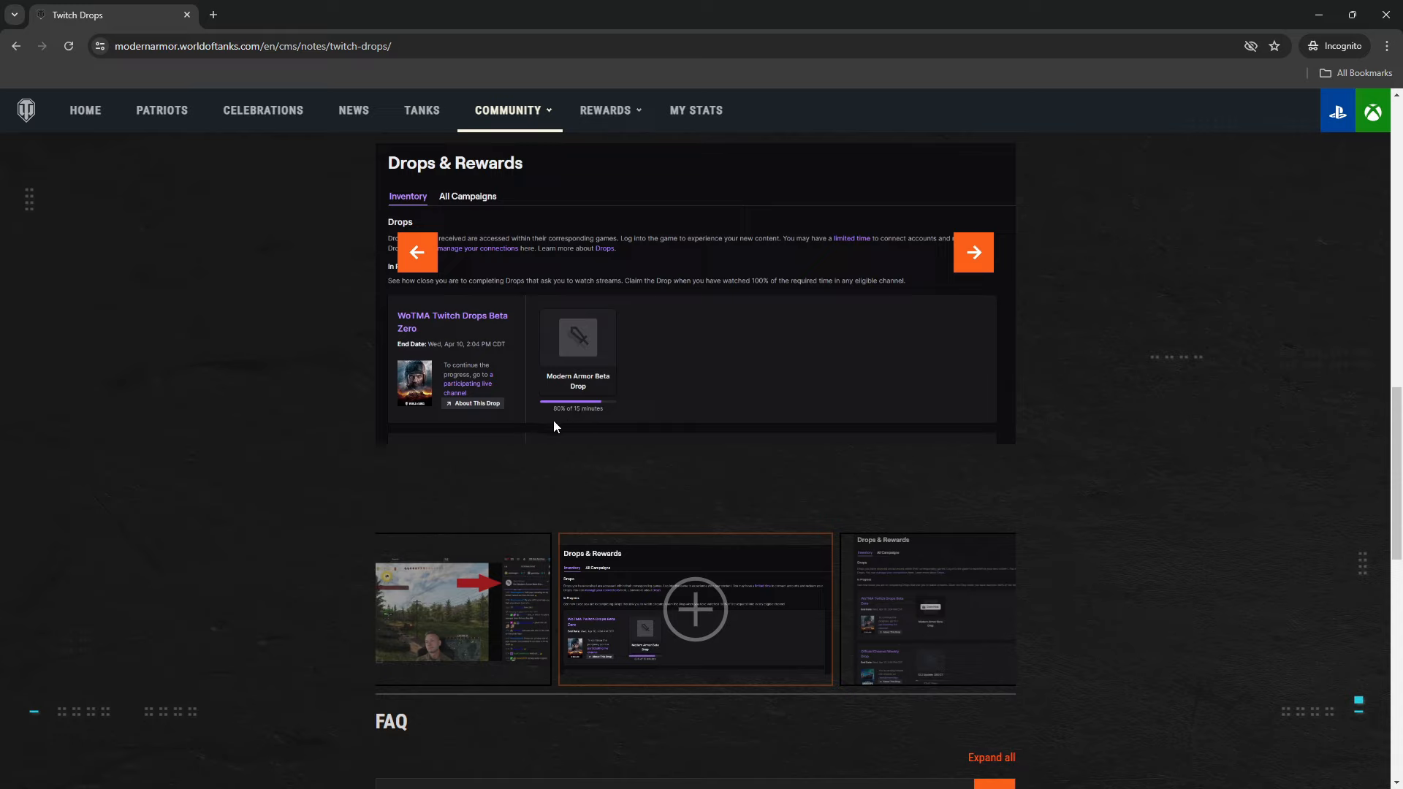
mouse_move(730, 379)
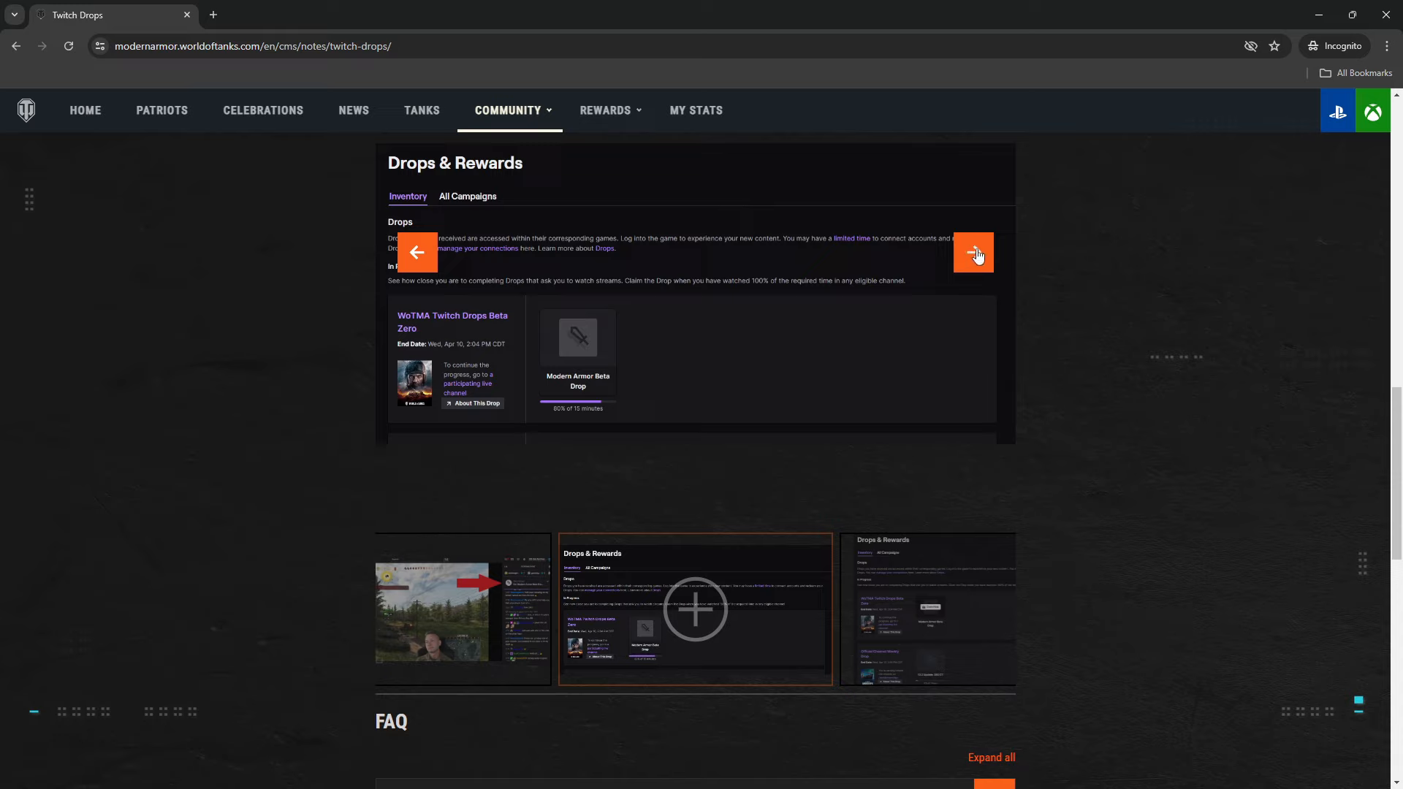
left_click(973, 252)
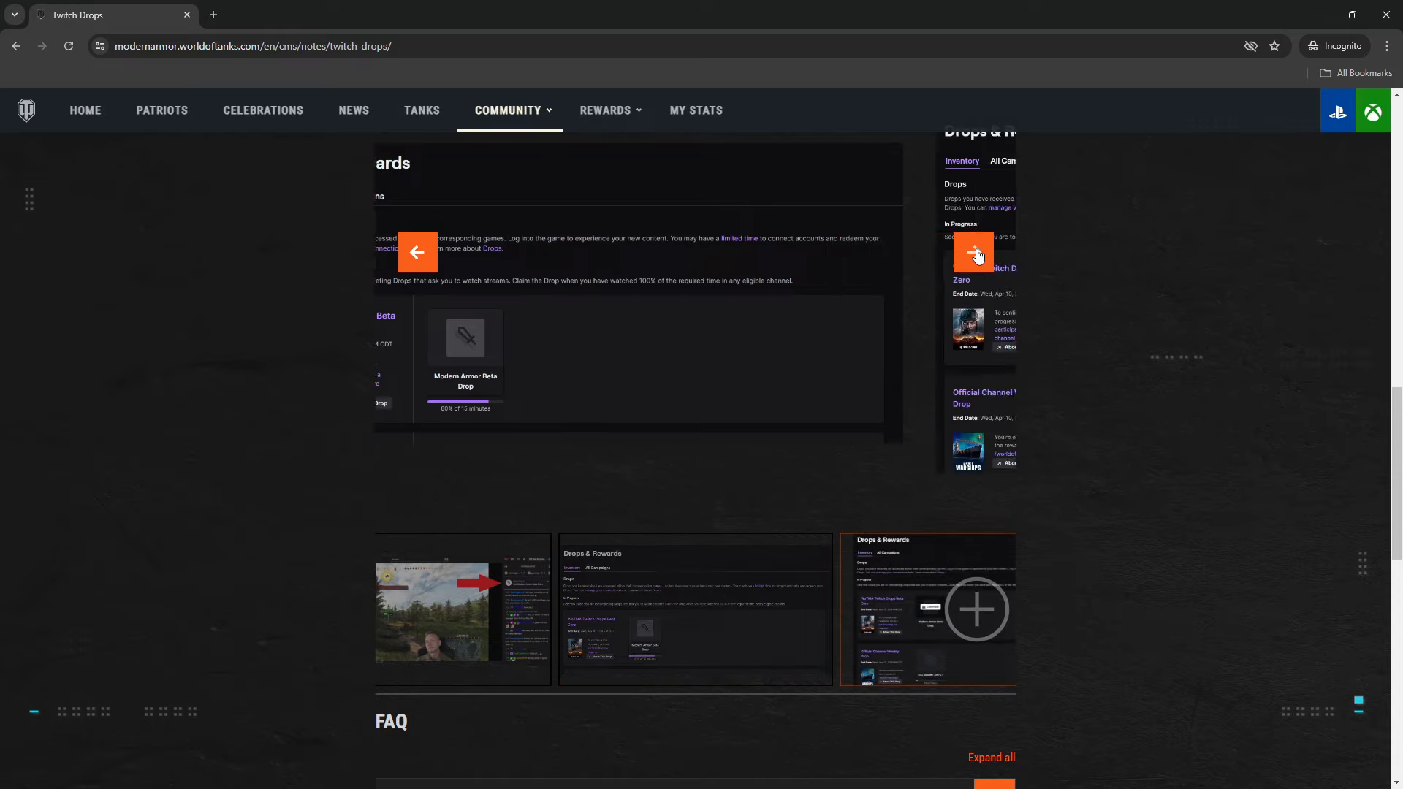
left_click(416, 251)
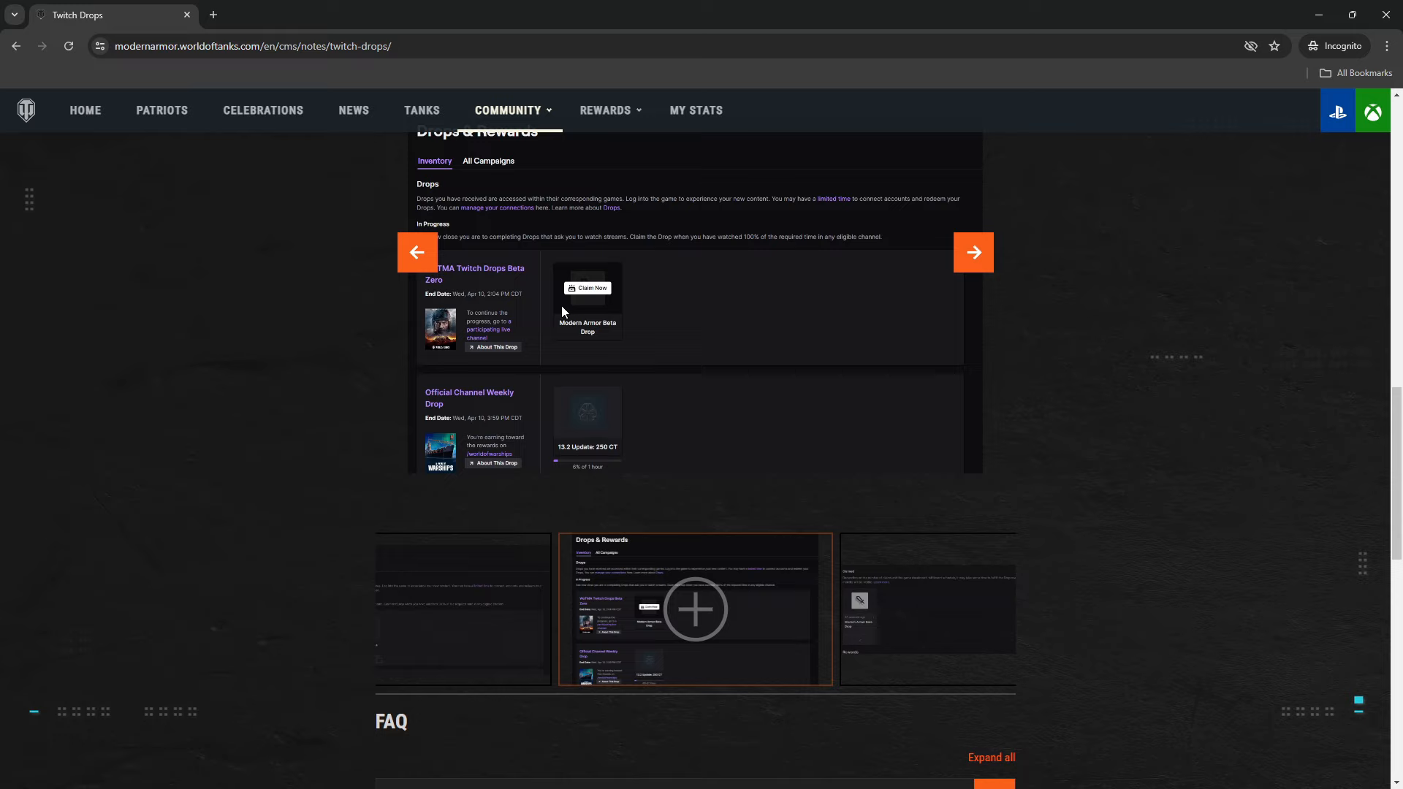
mouse_move(603, 289)
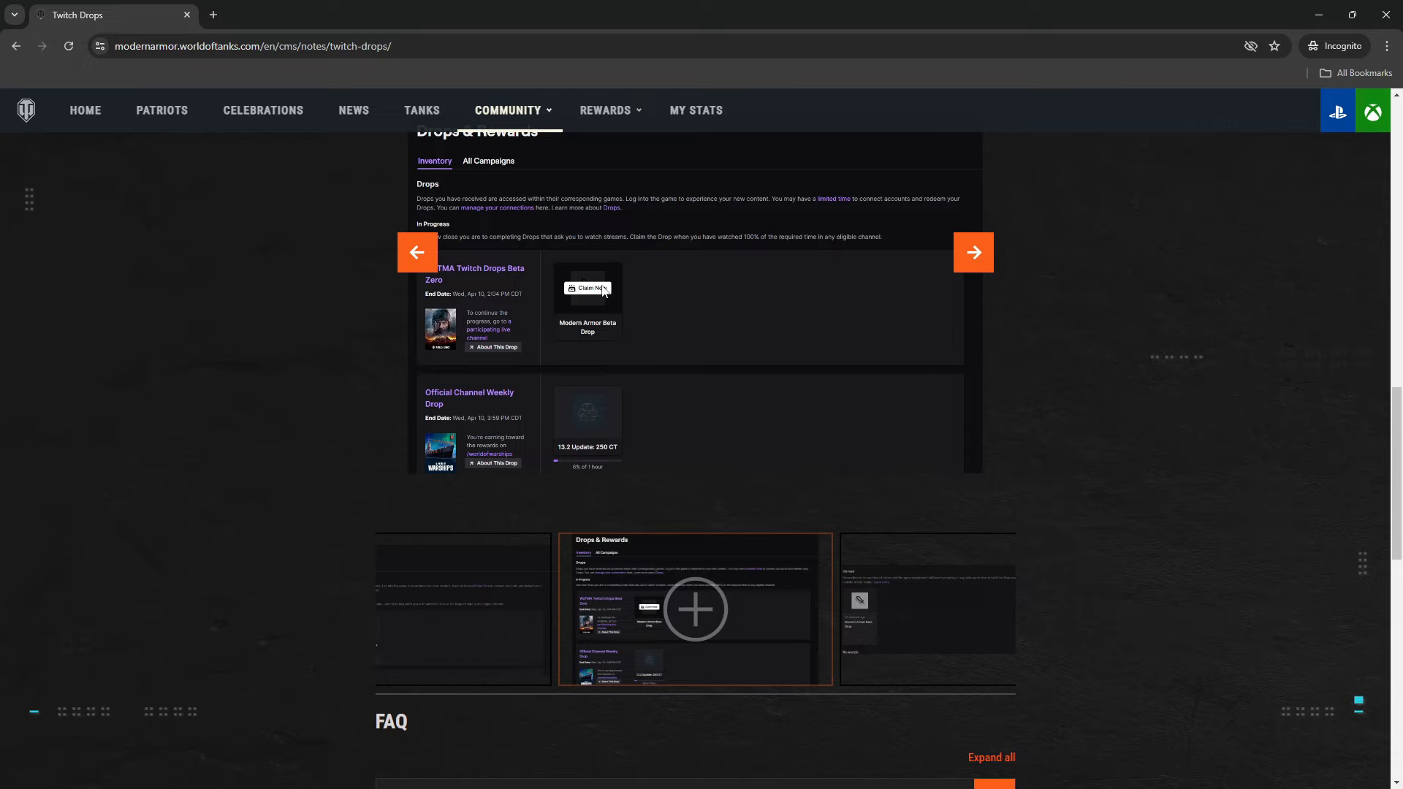
Scroll past the image carousel down to the Twitch Drops FAQ questions
scroll("up", 3)
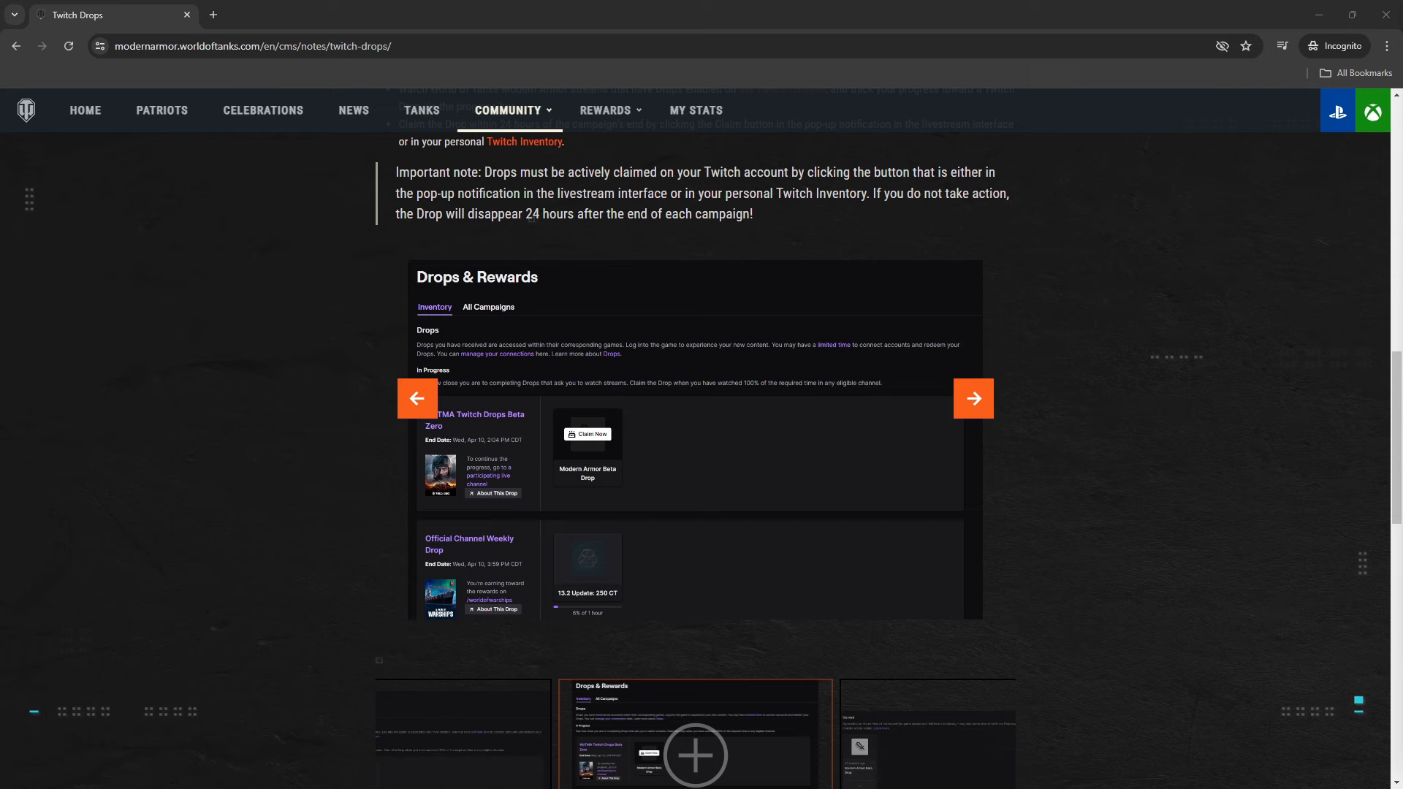
scroll("down", 3)
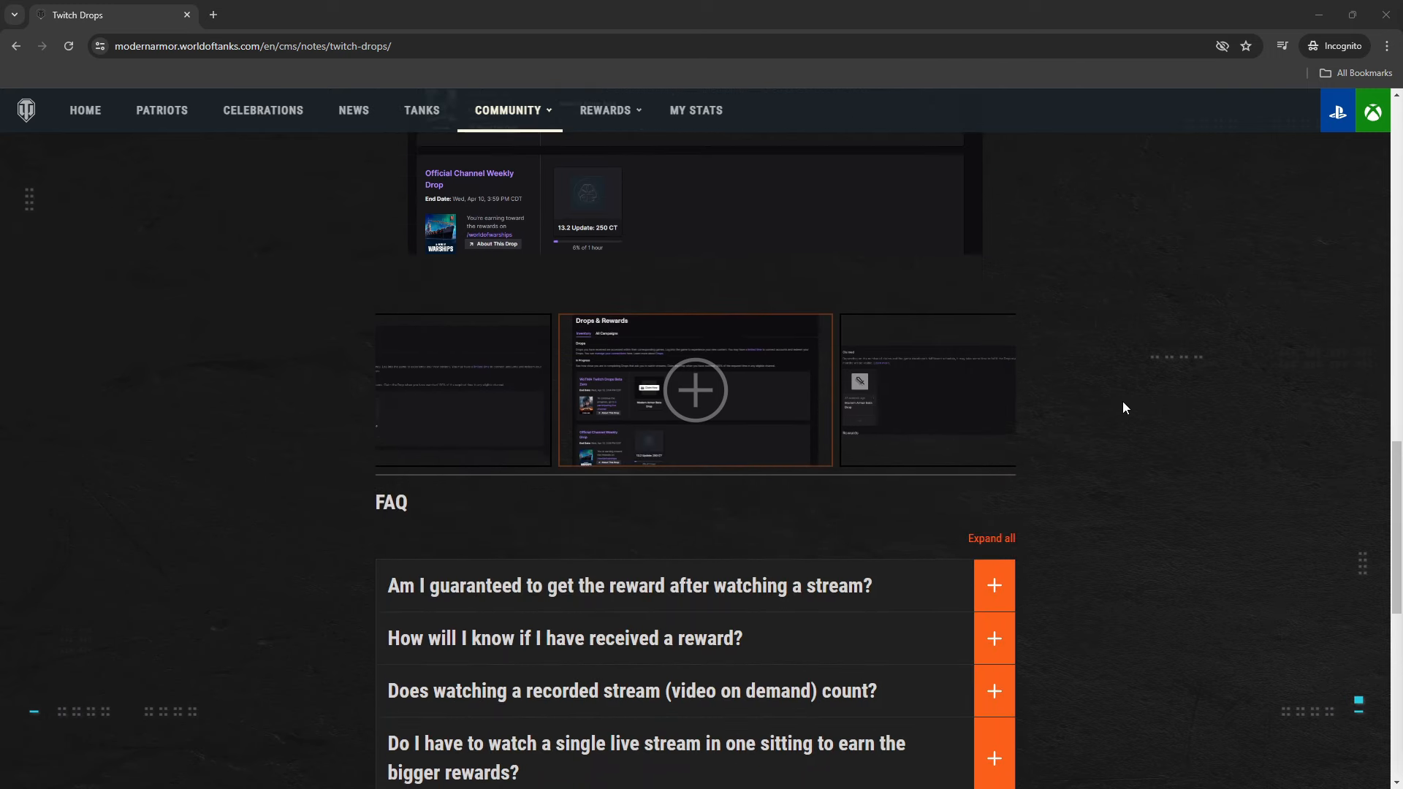
scroll("down", 3)
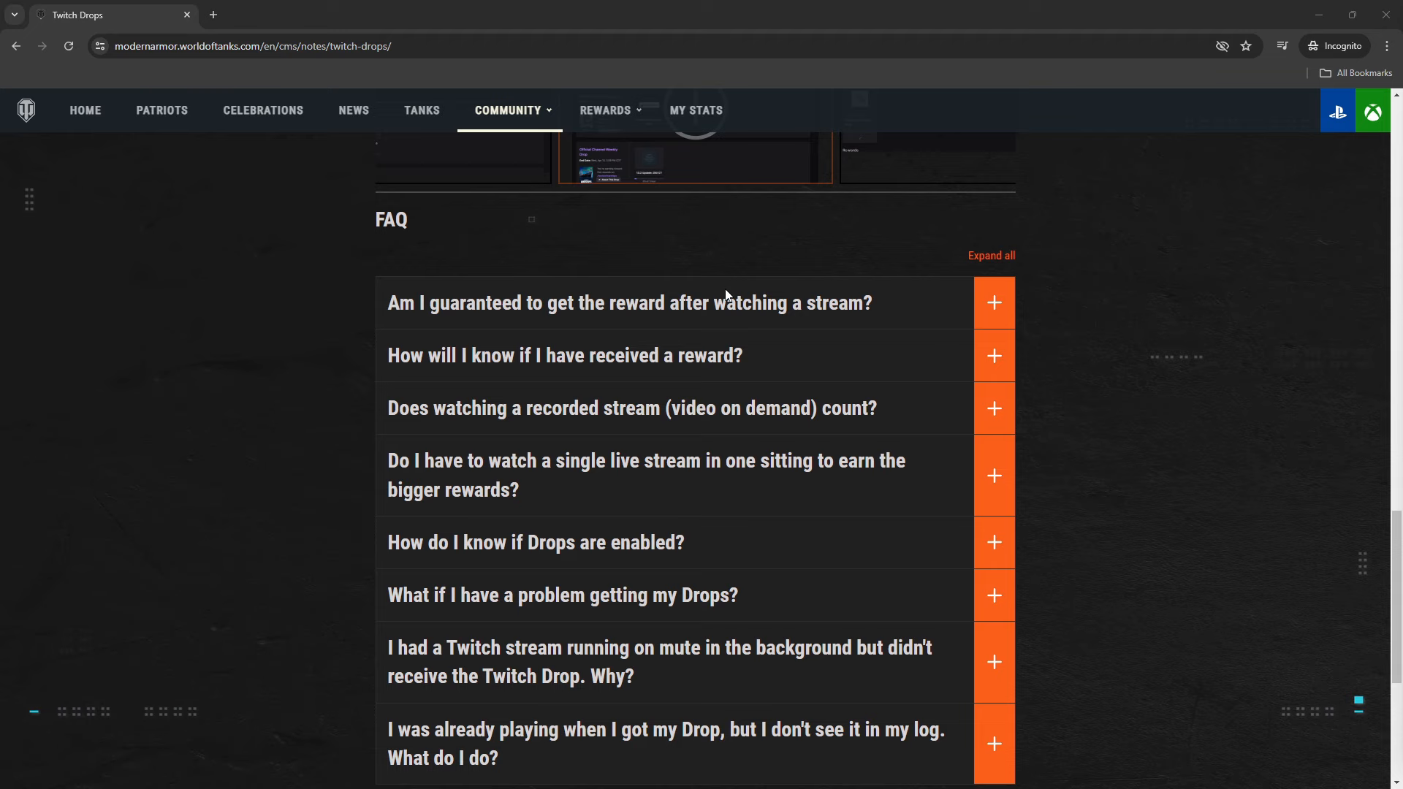
scroll("down", 3)
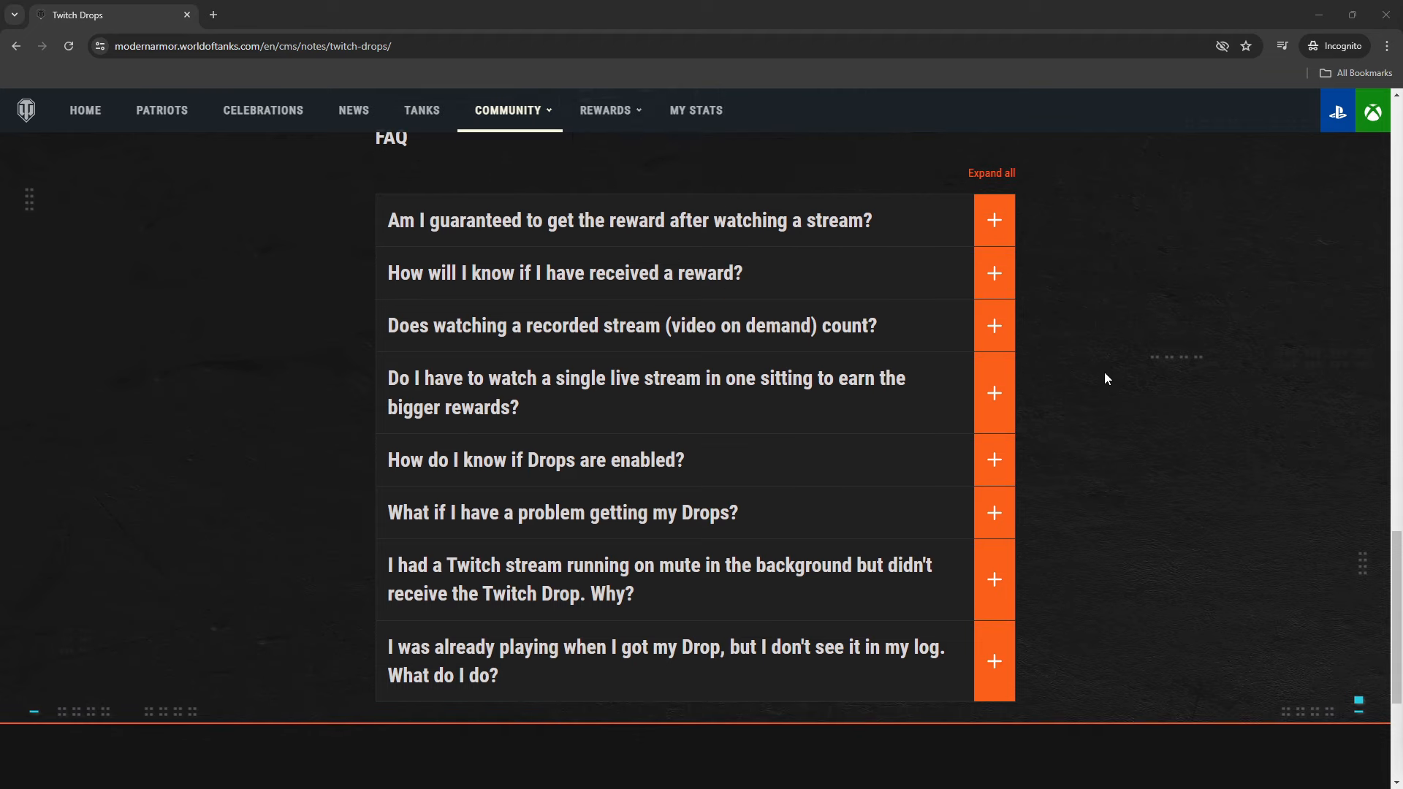